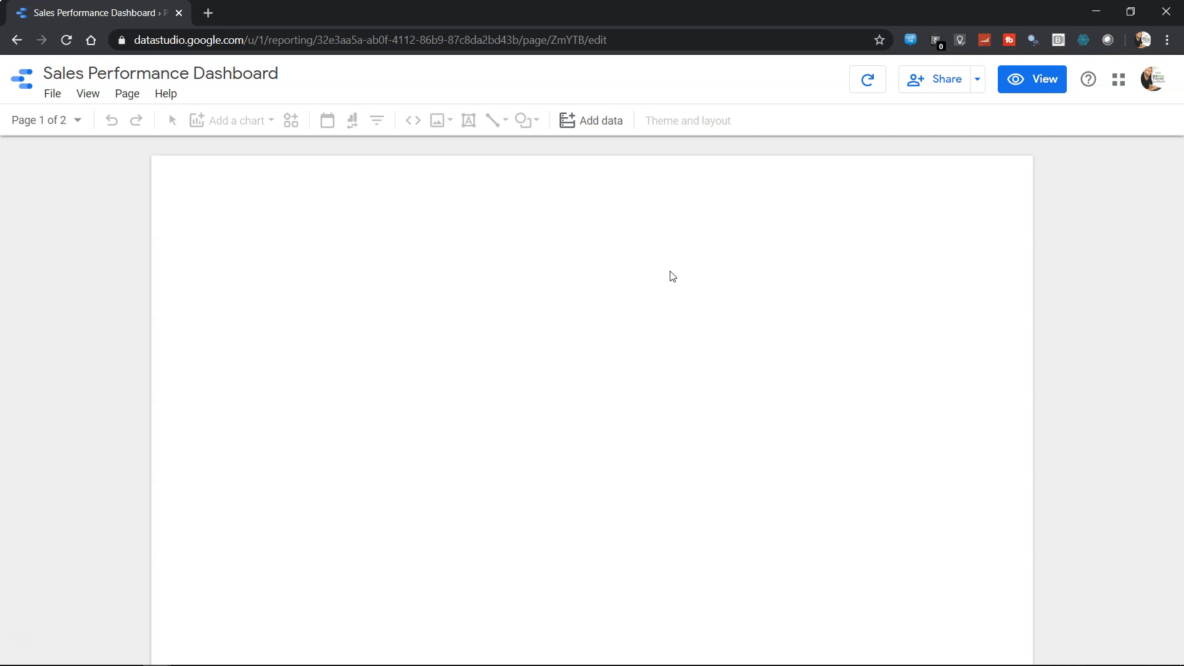
pyautogui.moveTo(593, 149)
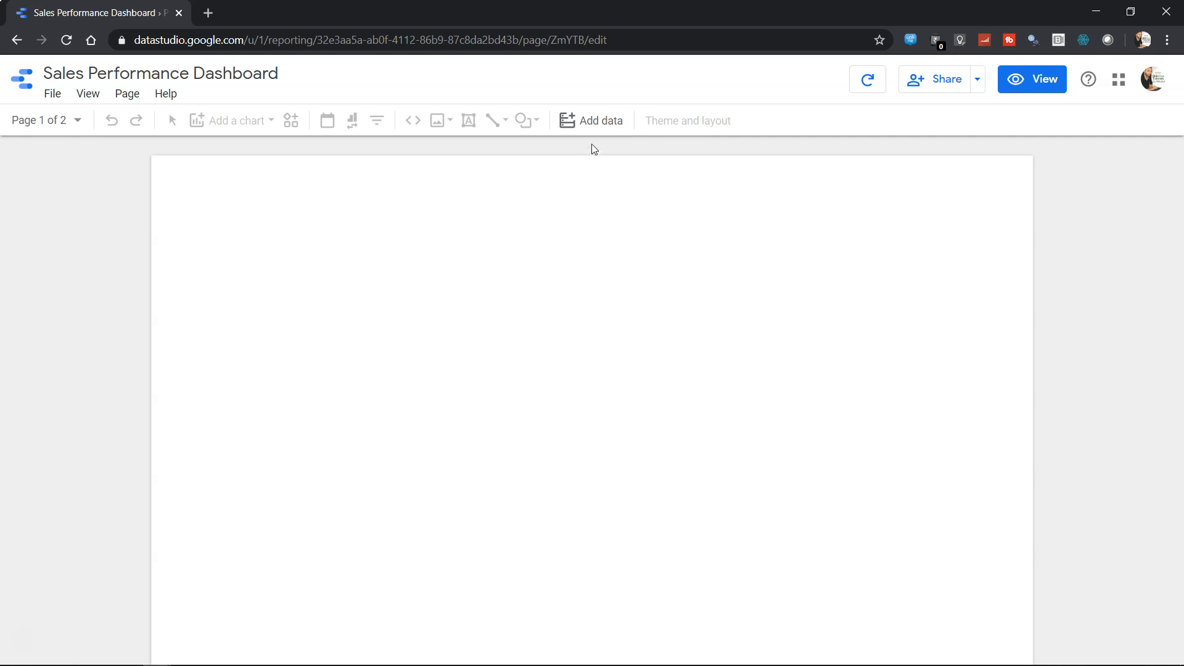
# Step: Choose the Orders worksheet of the Sample - Superstore Sales Google Sheet as new data
pyautogui.click(592, 120)
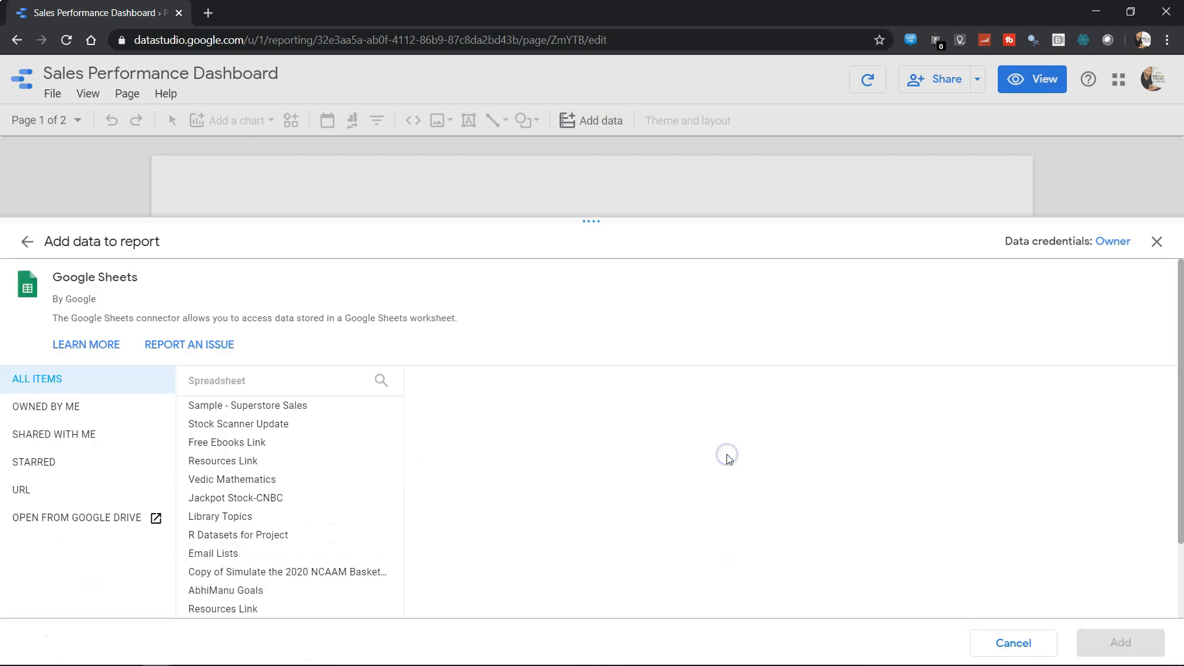
pyautogui.click(246, 406)
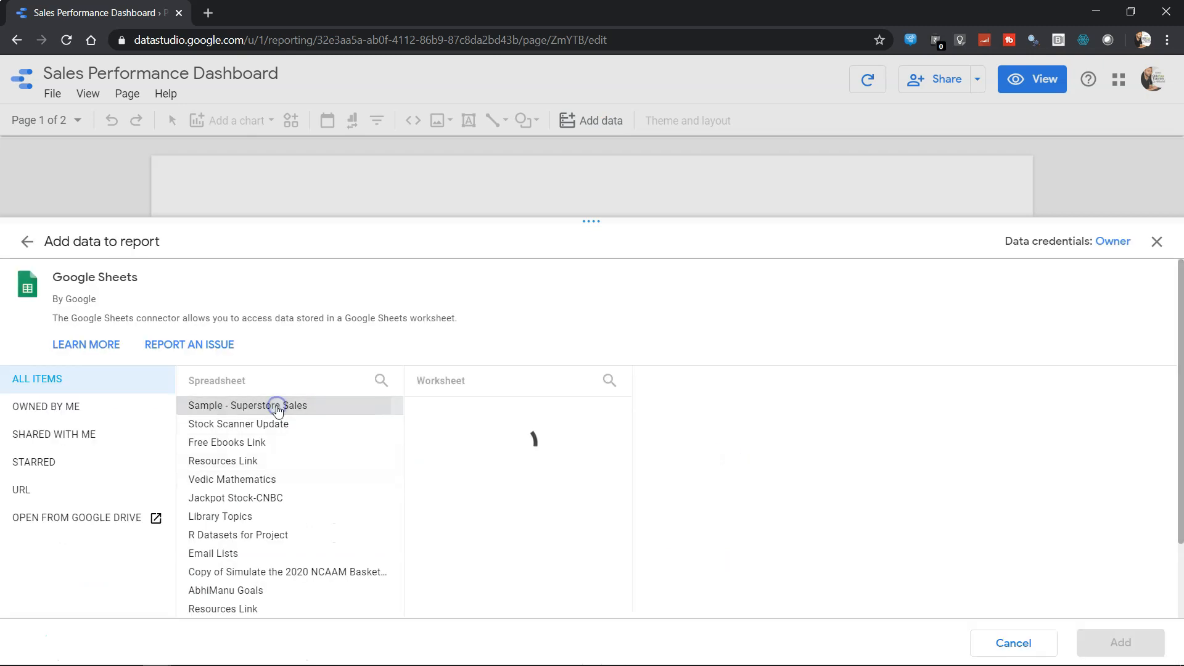
pyautogui.click(246, 406)
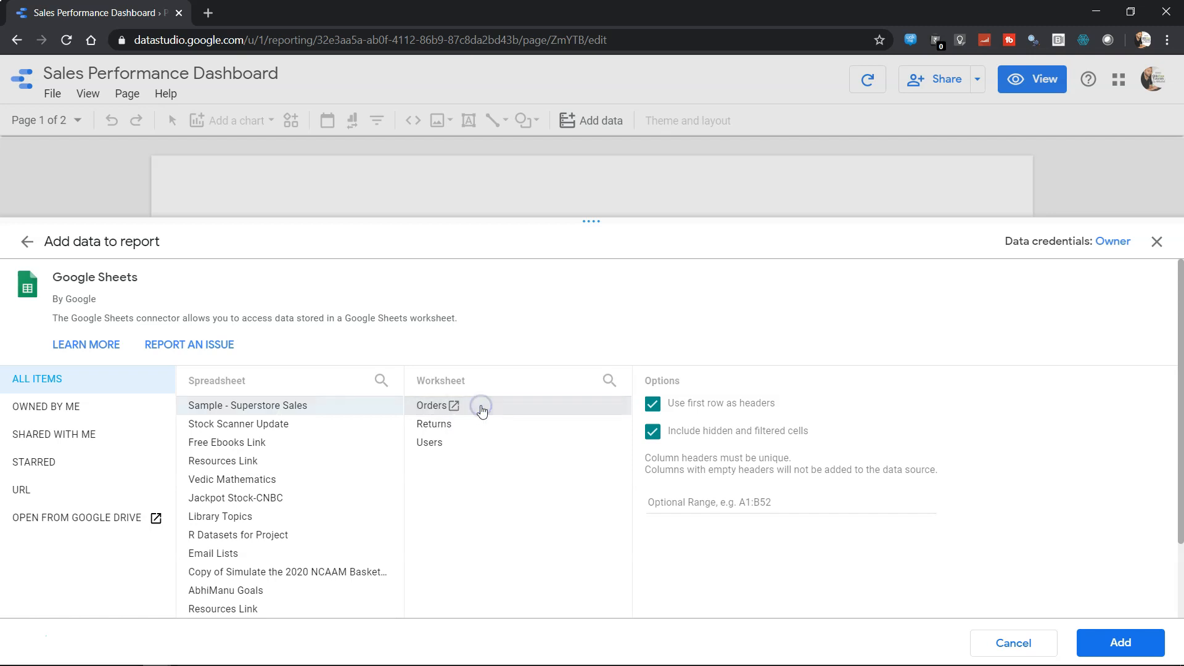
pyautogui.moveTo(729, 416)
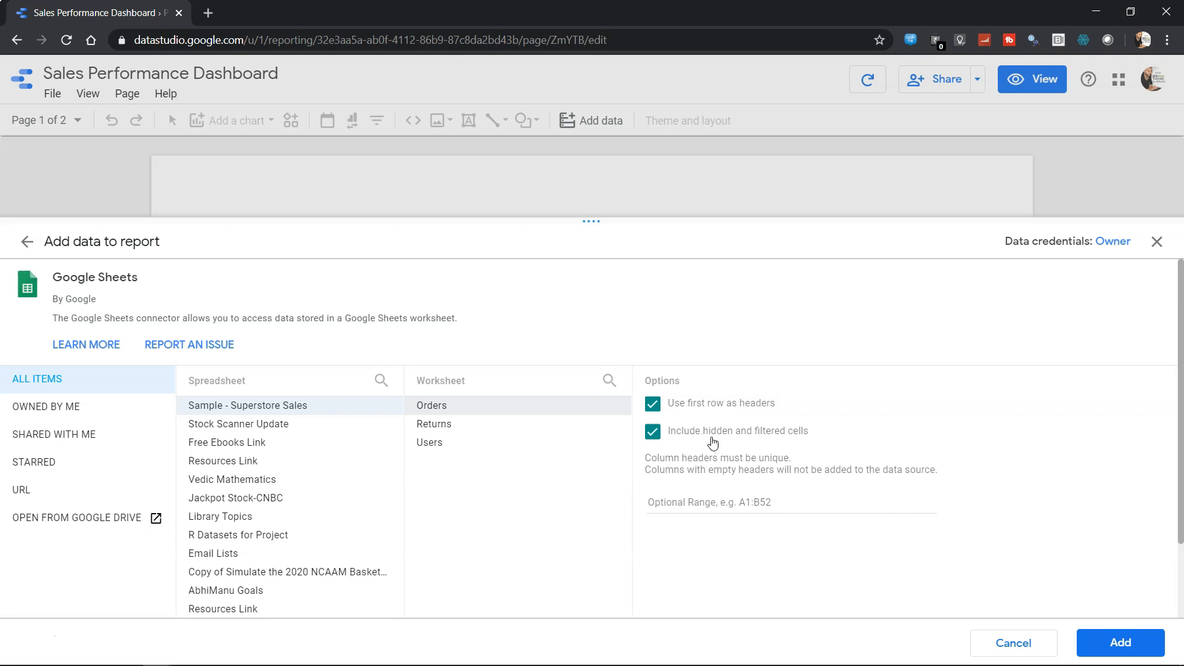
pyautogui.moveTo(1064, 588)
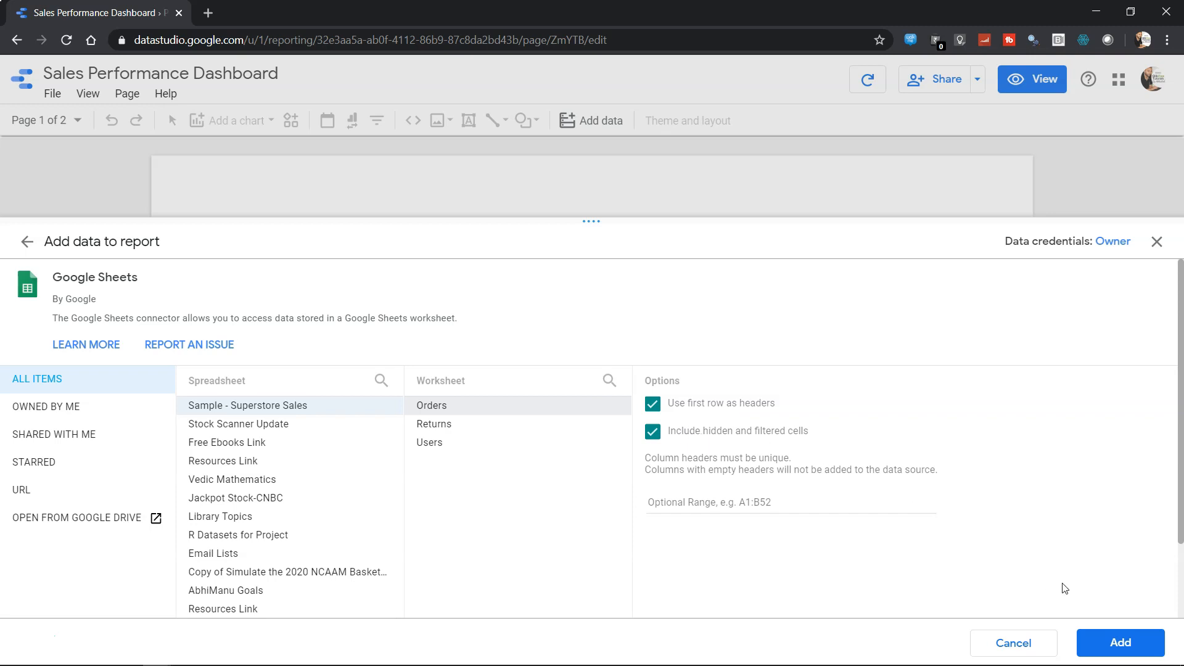
# Step: Add the Orders data to the report, confirming the Add to report prompt
pyautogui.click(1119, 643)
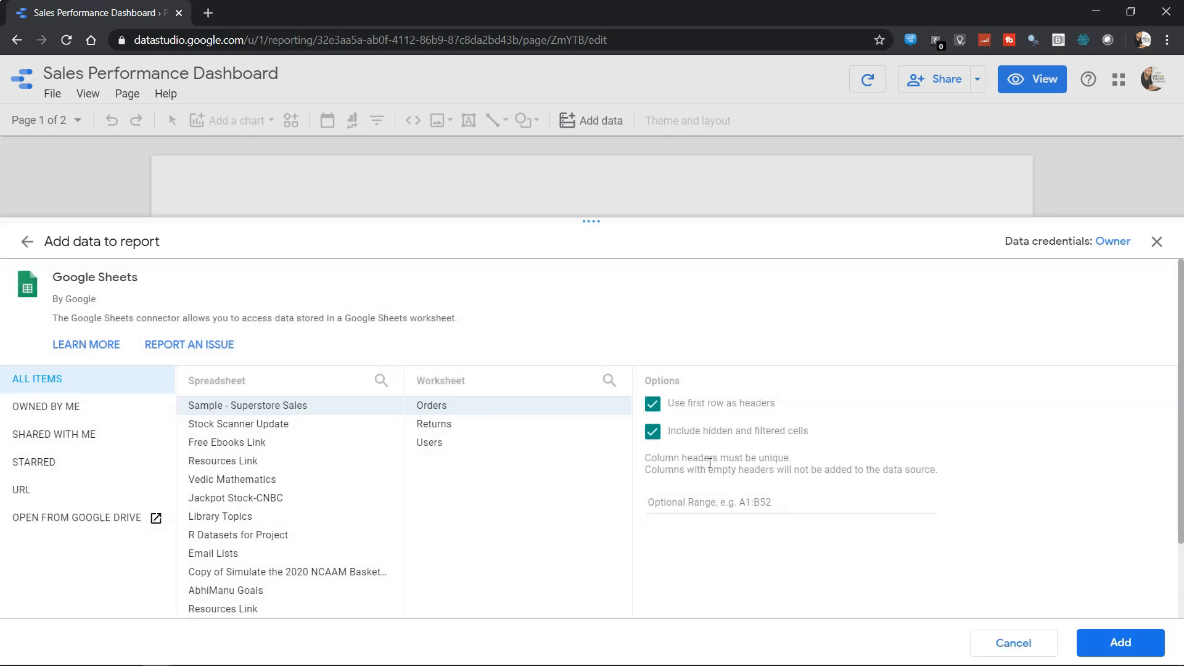
pyautogui.click(1119, 643)
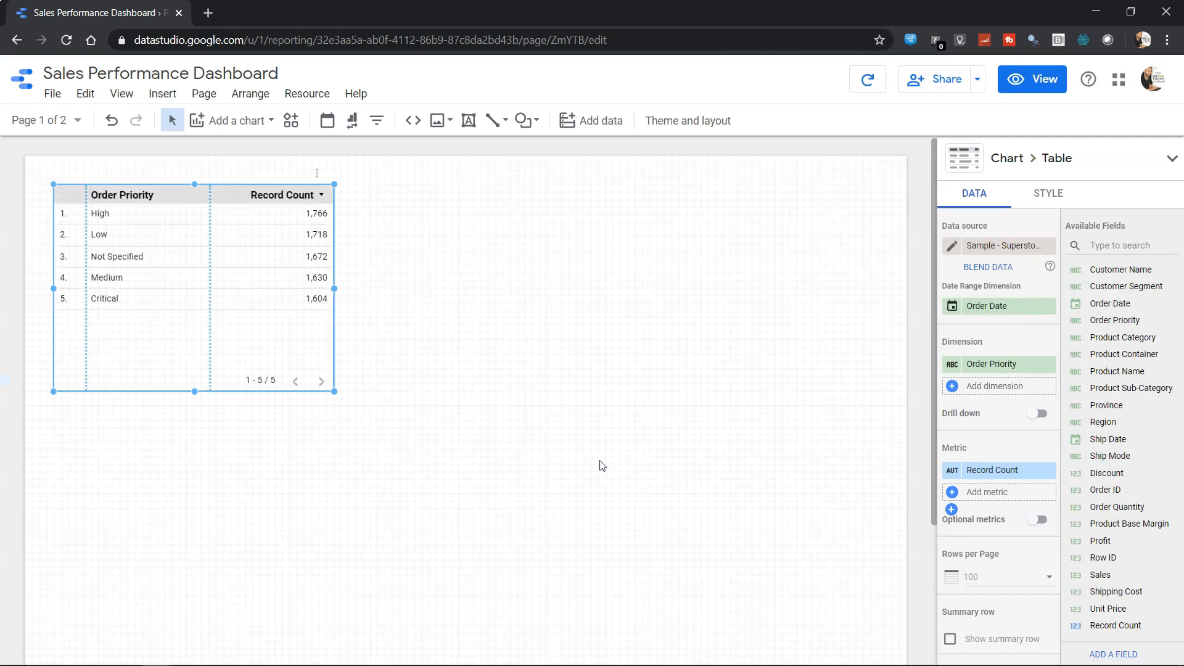
pyautogui.moveTo(284, 330)
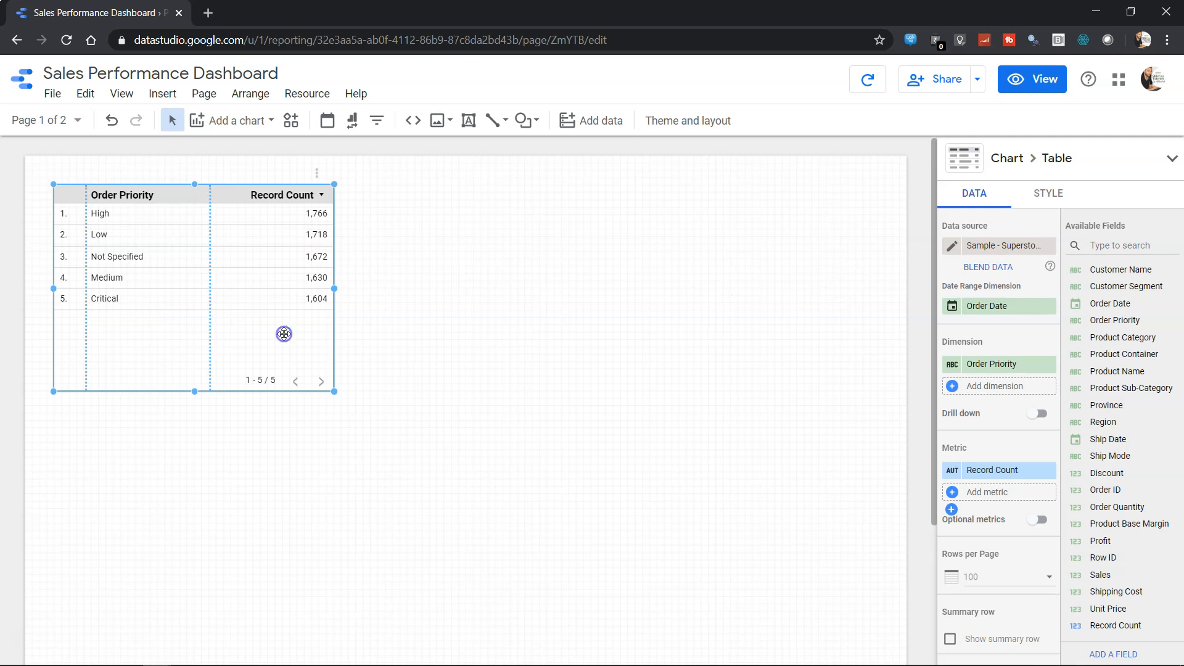
# Step: Delete the auto-added Record Count table and start the Text tool
pyautogui.click(686, 121)
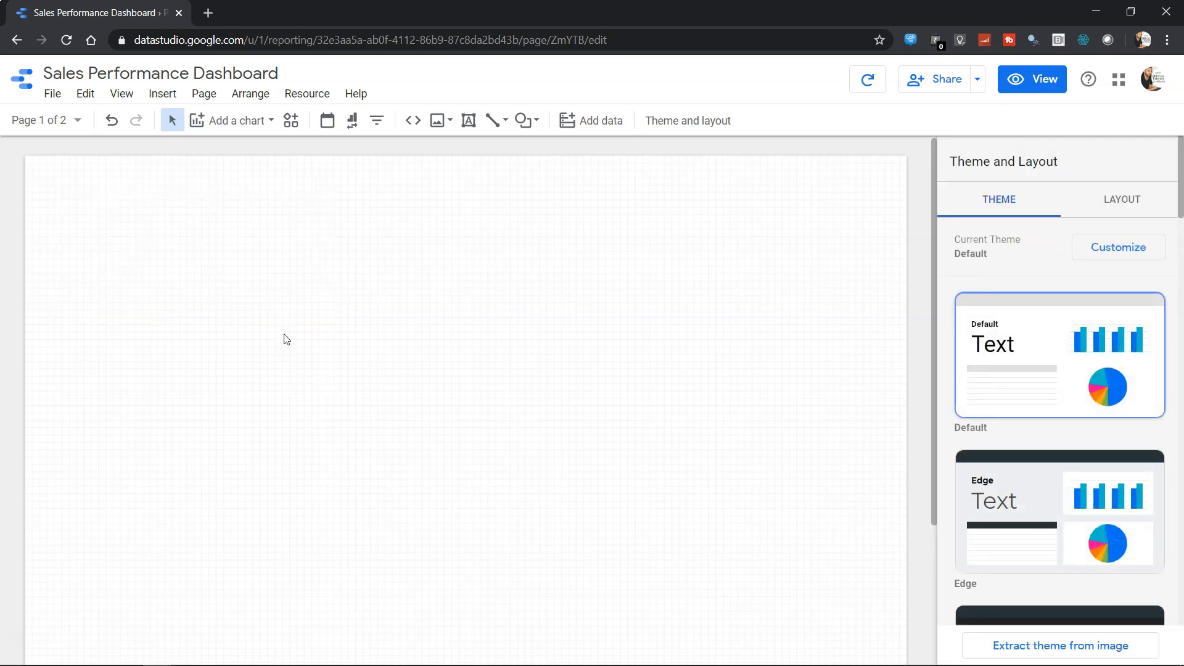
pyautogui.moveTo(449, 250)
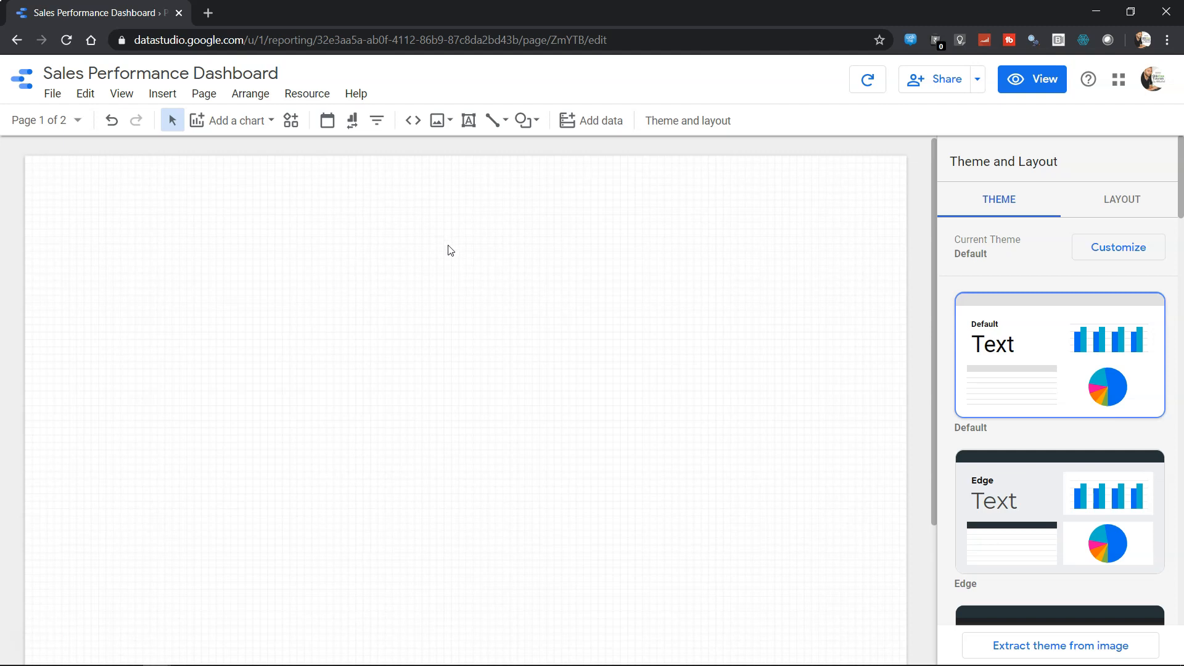
pyautogui.moveTo(465, 170)
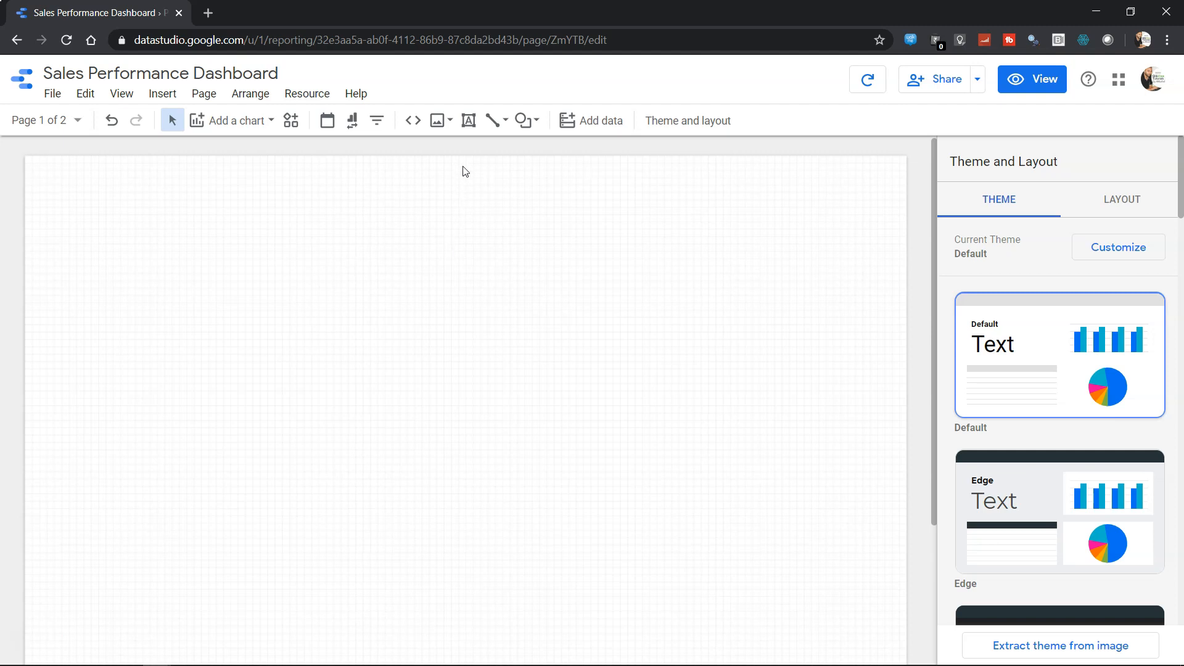
pyautogui.moveTo(468, 120)
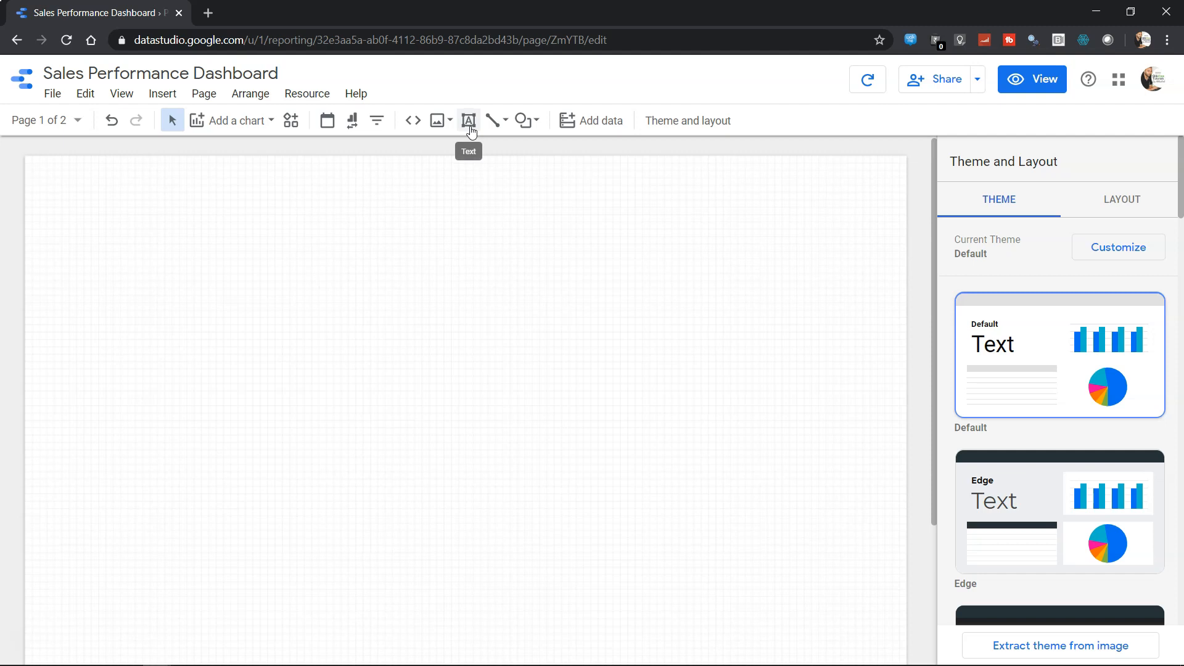
pyautogui.moveTo(460, 135)
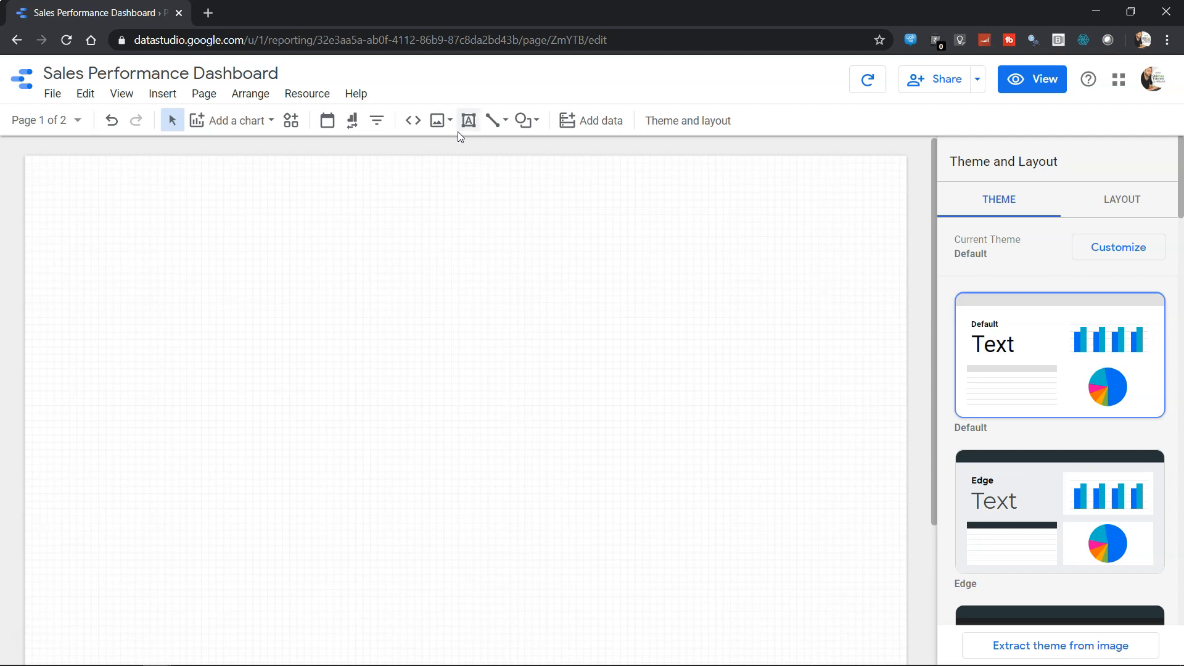
pyautogui.moveTo(469, 121)
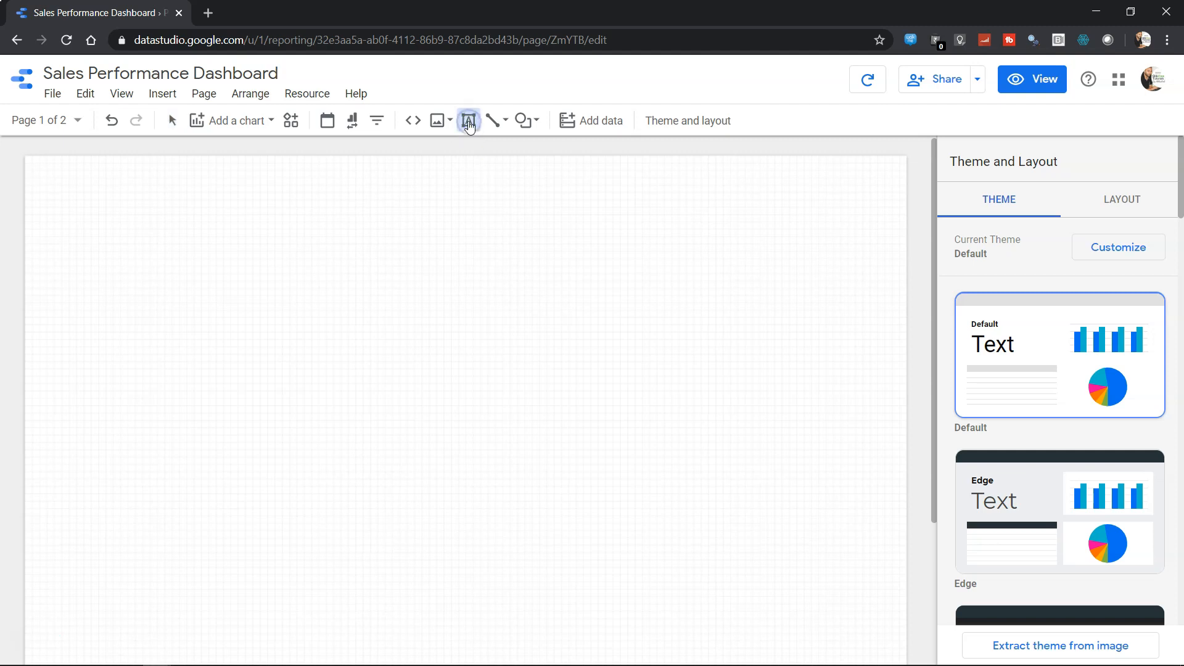
pyautogui.click(469, 120)
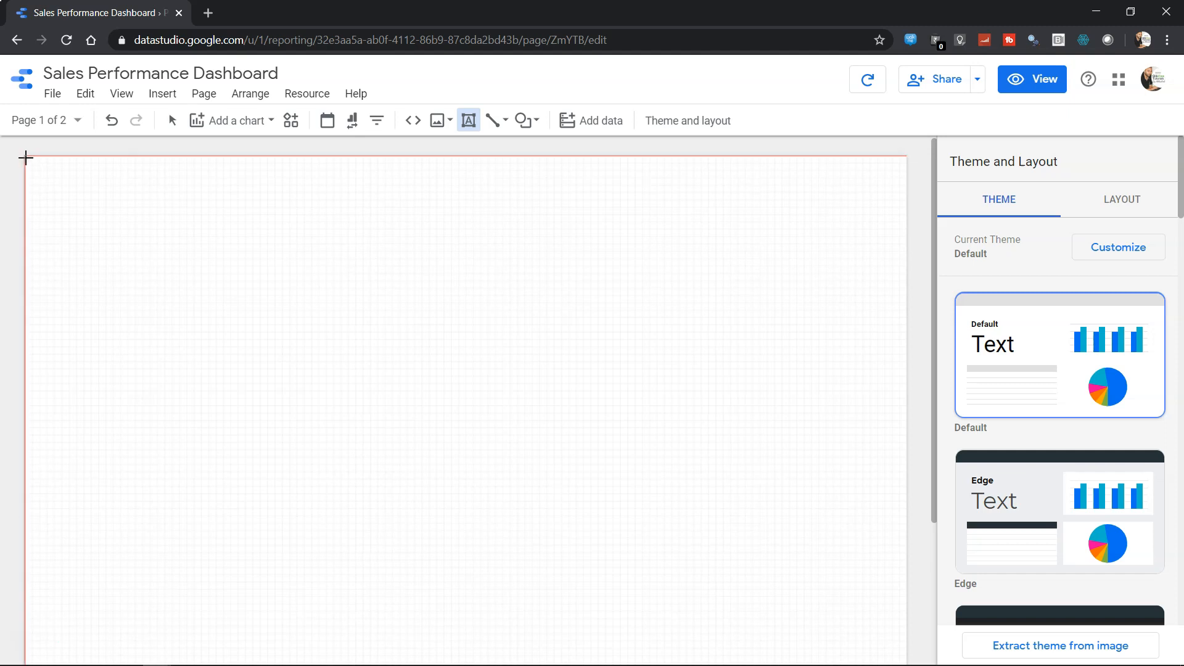
# Step: Draw a top-left text box reading 'Sales Performance Dashboard'
pyautogui.moveTo(24, 156); pyautogui.dragTo(136, 190)
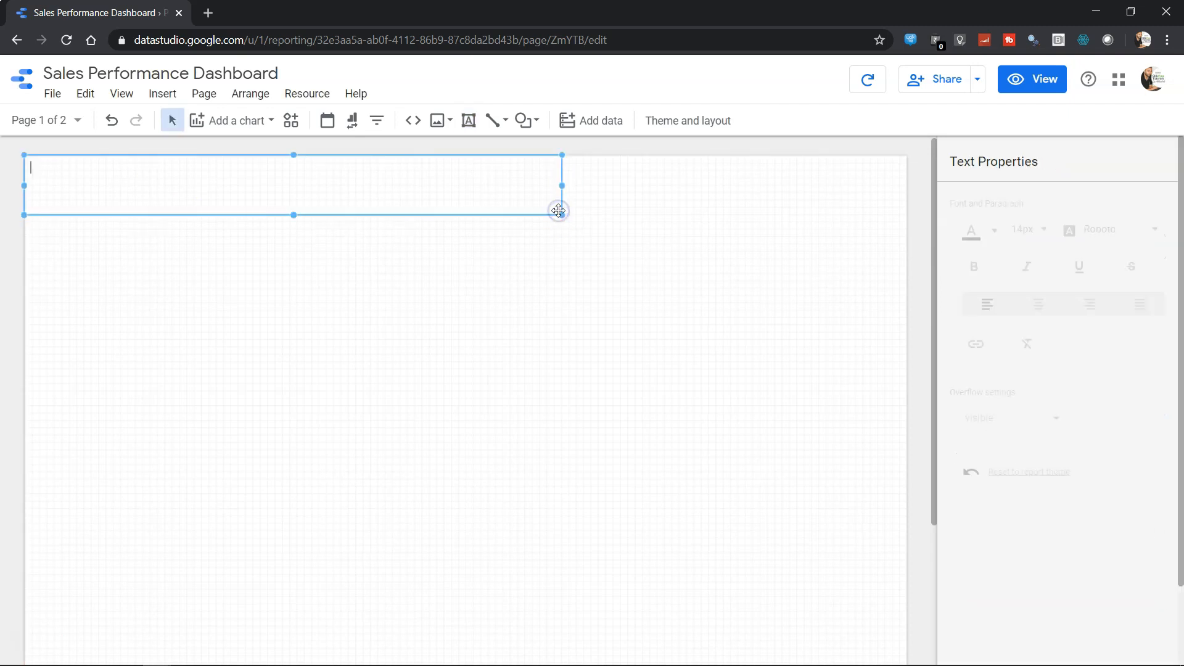
pyautogui.write('Sales')
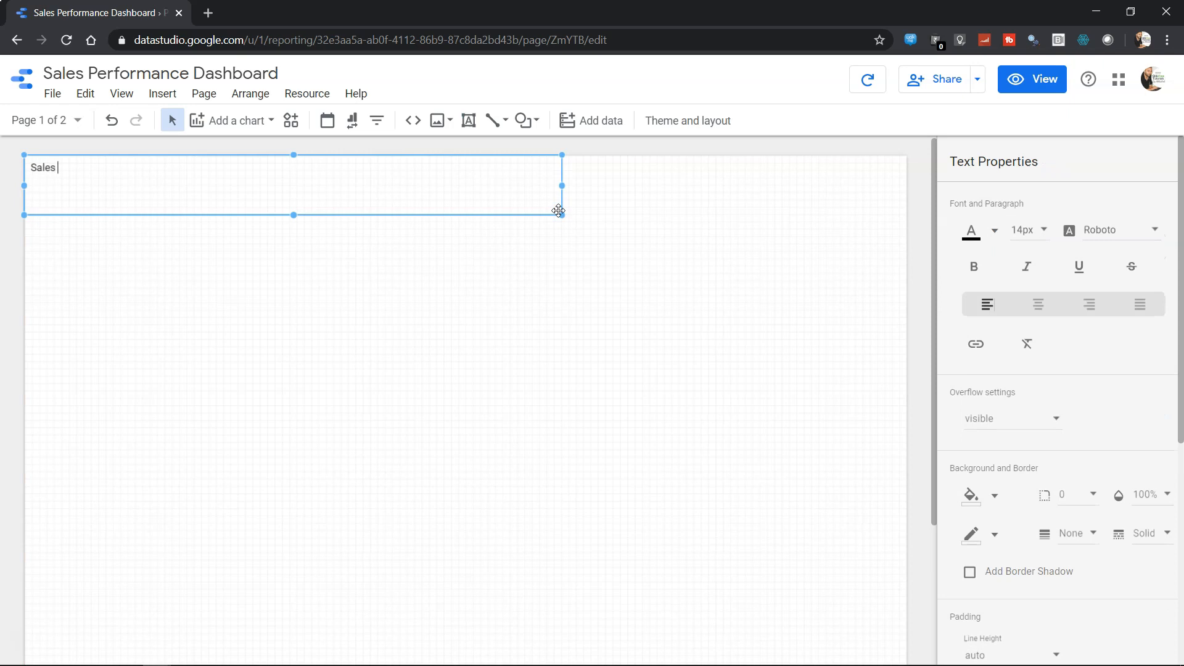
pyautogui.write('Performacen')
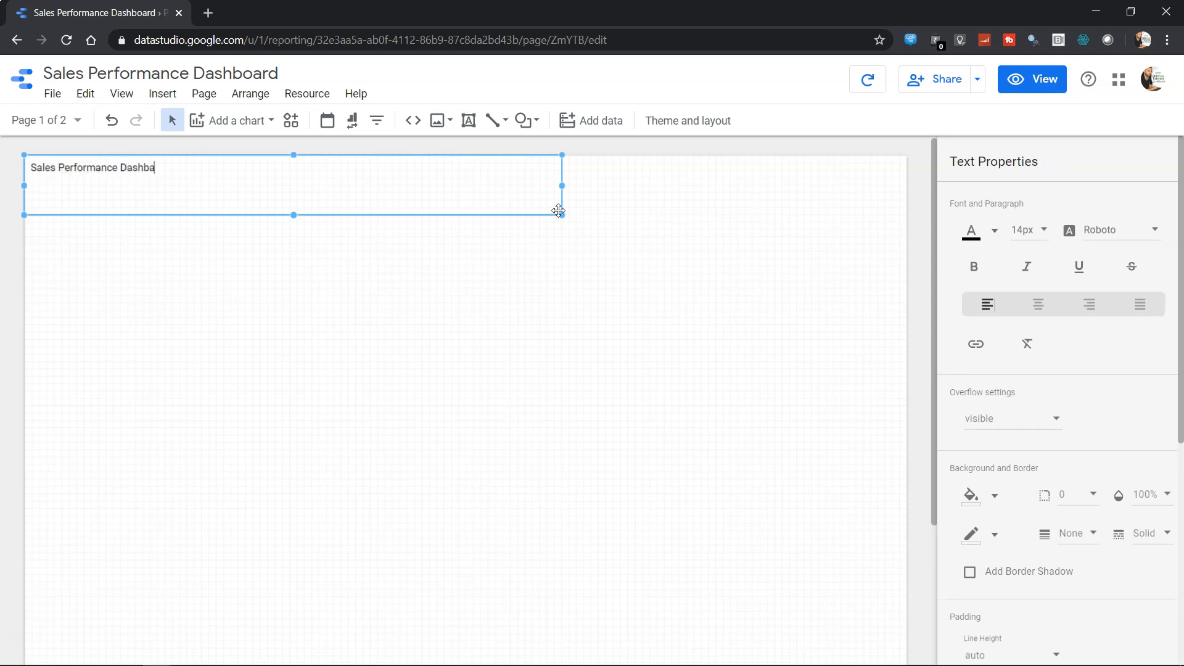
pyautogui.write('oard')
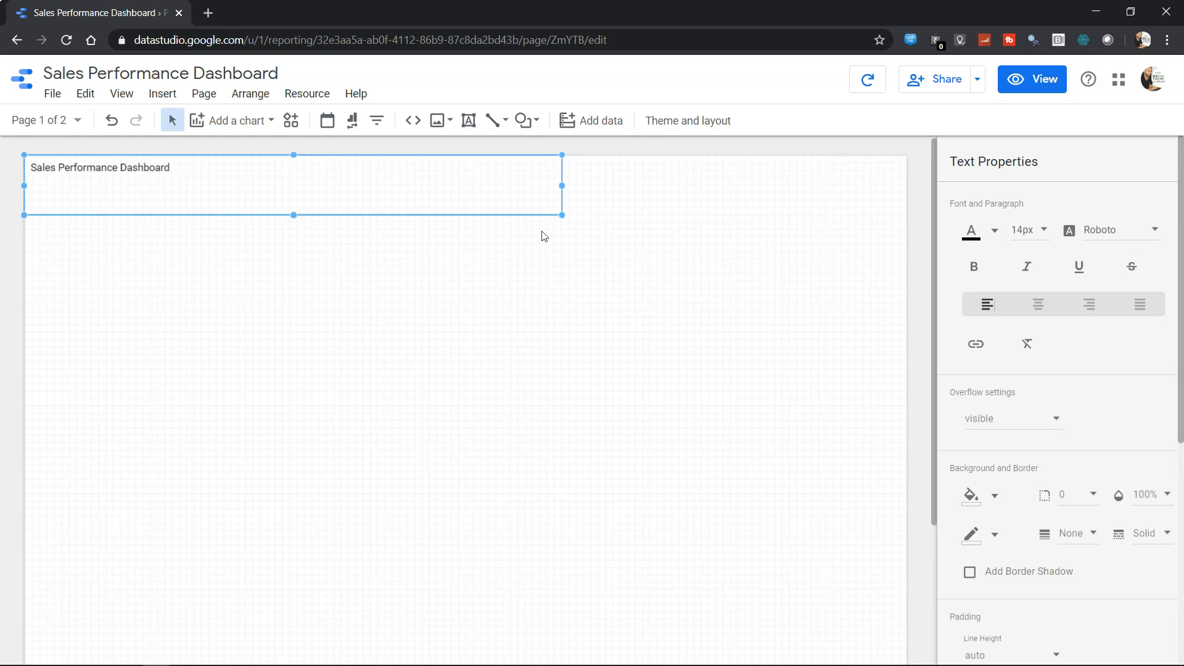
pyautogui.moveTo(291, 190)
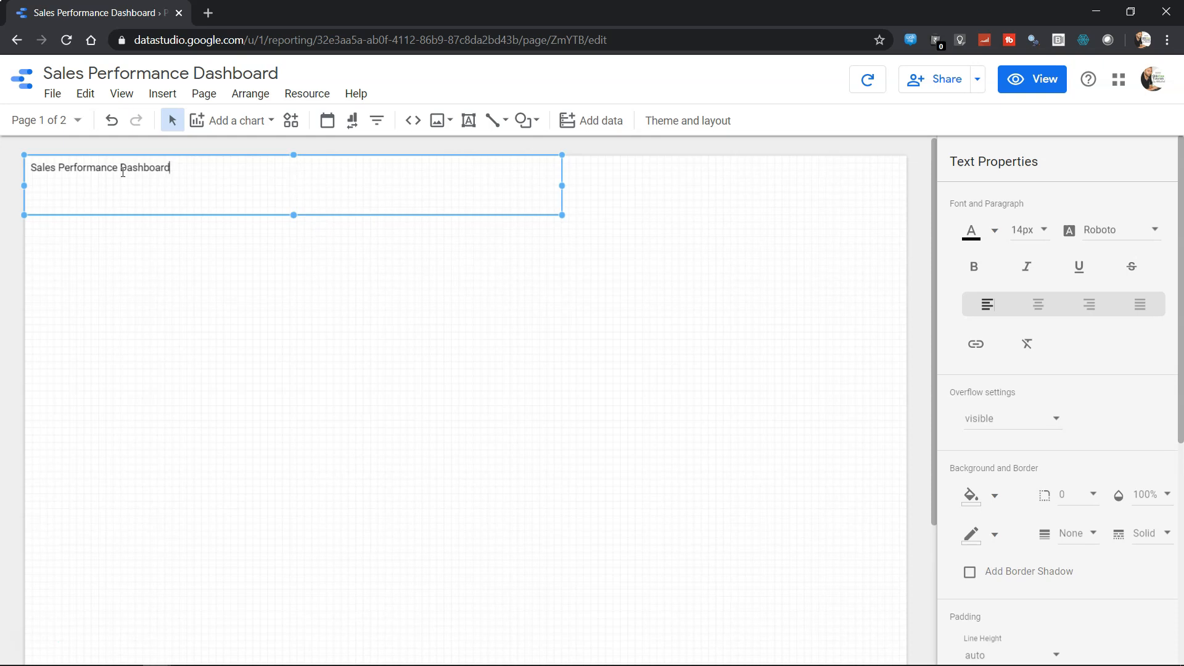
pyautogui.moveTo(231, 234)
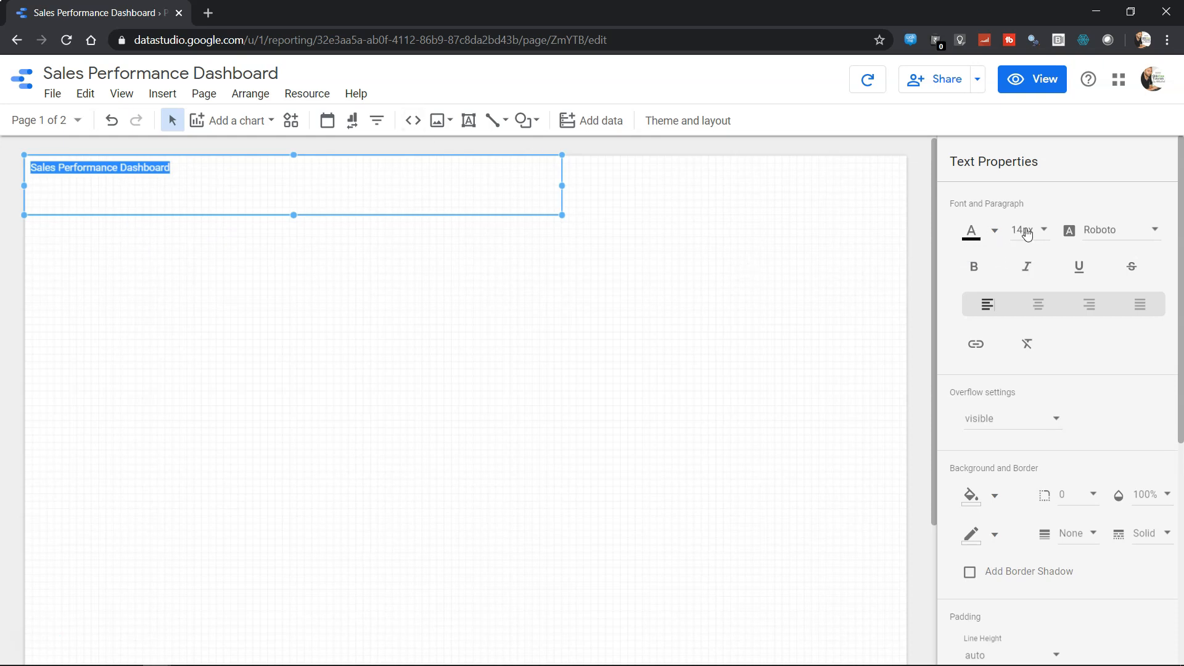
# Step: Give the title text a 48px font size and a blue font colour
pyautogui.click(1027, 230)
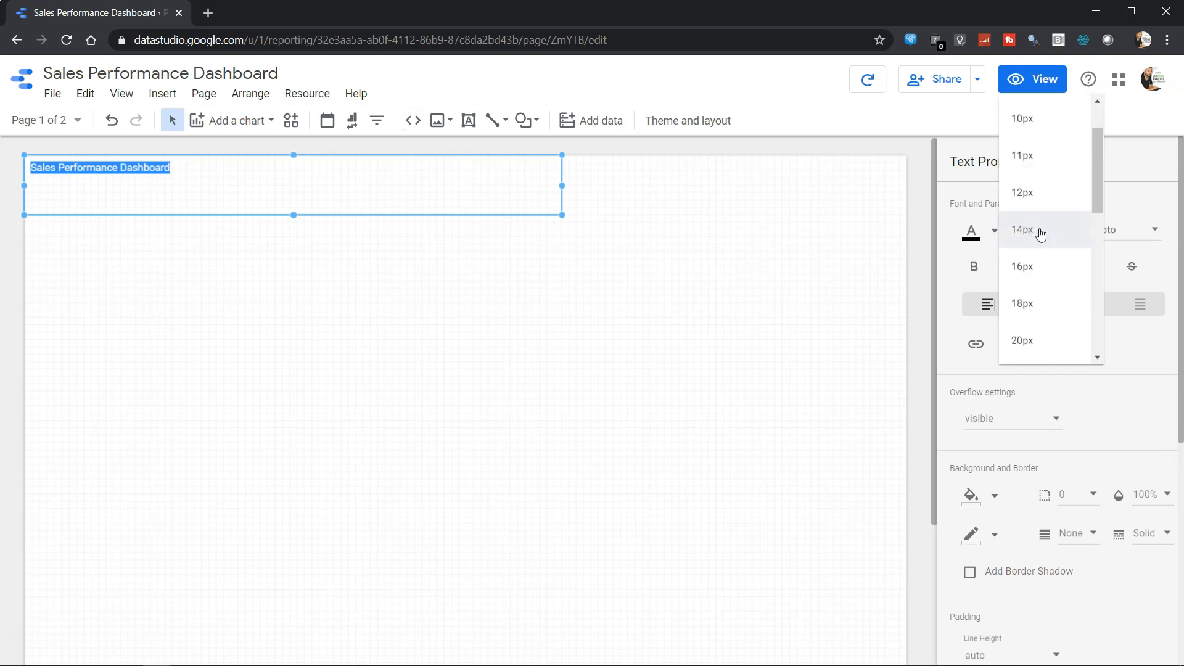
pyautogui.scroll(-3)
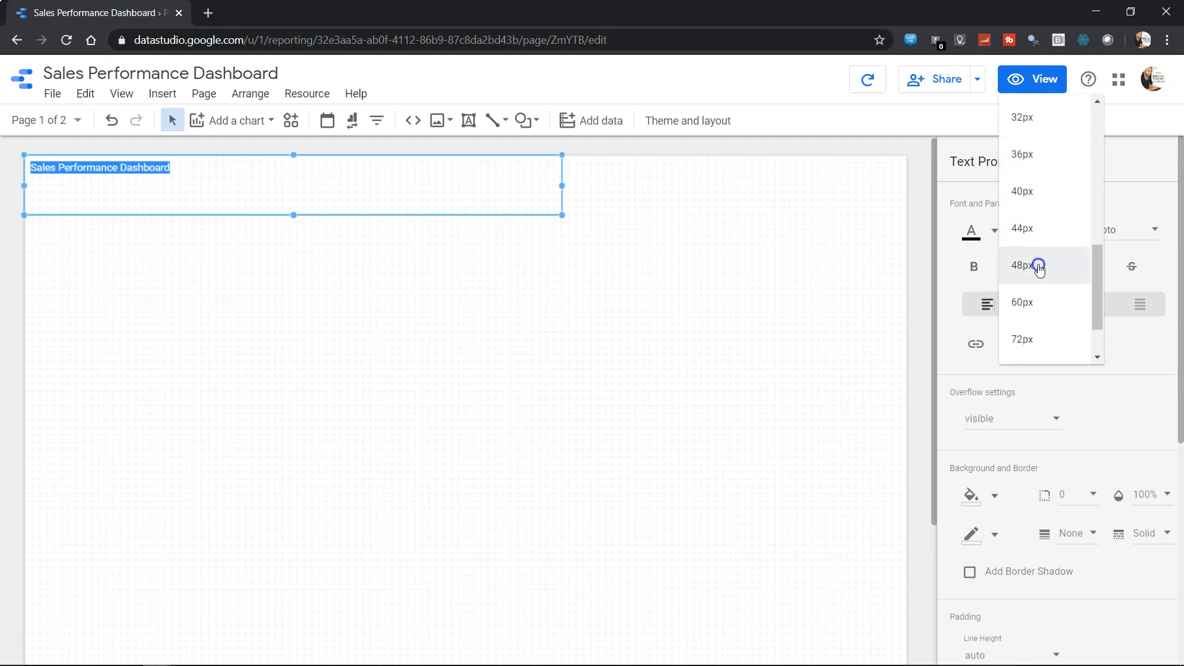
pyautogui.click(1021, 265)
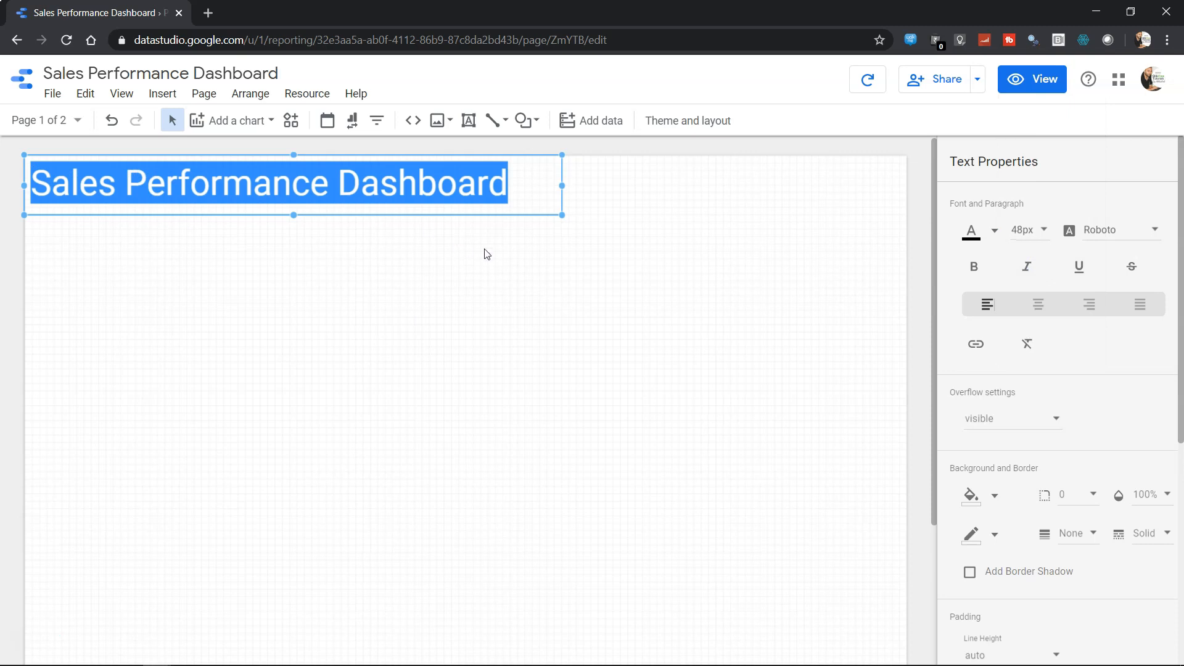
pyautogui.moveTo(998, 232)
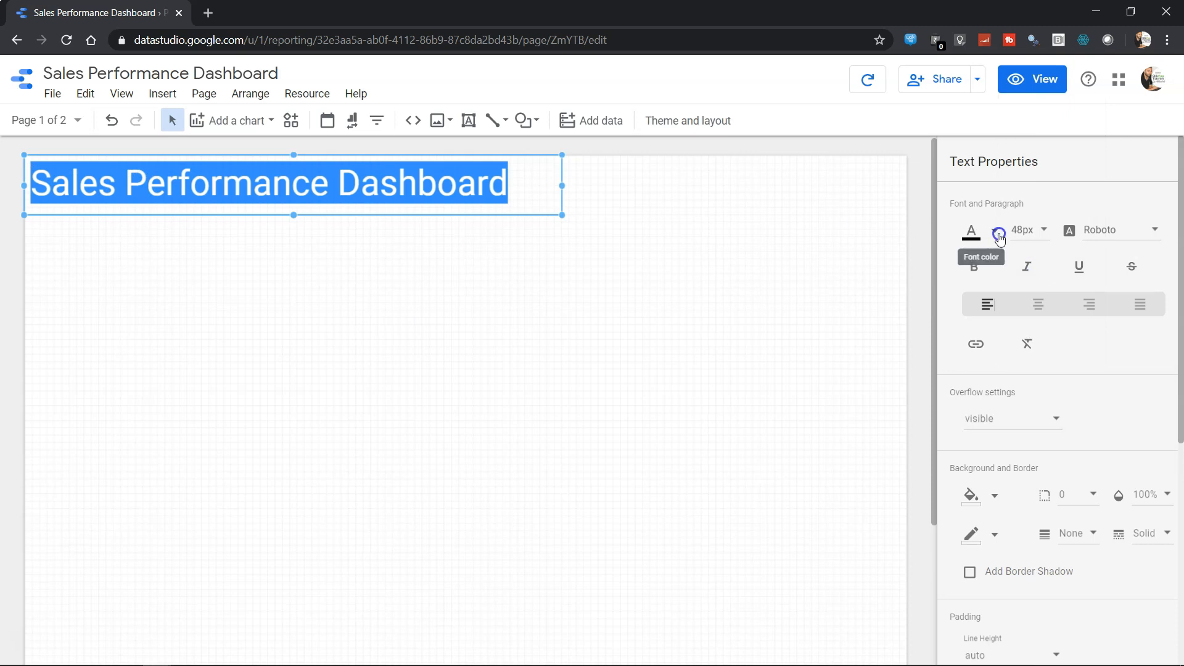
pyautogui.click(996, 231)
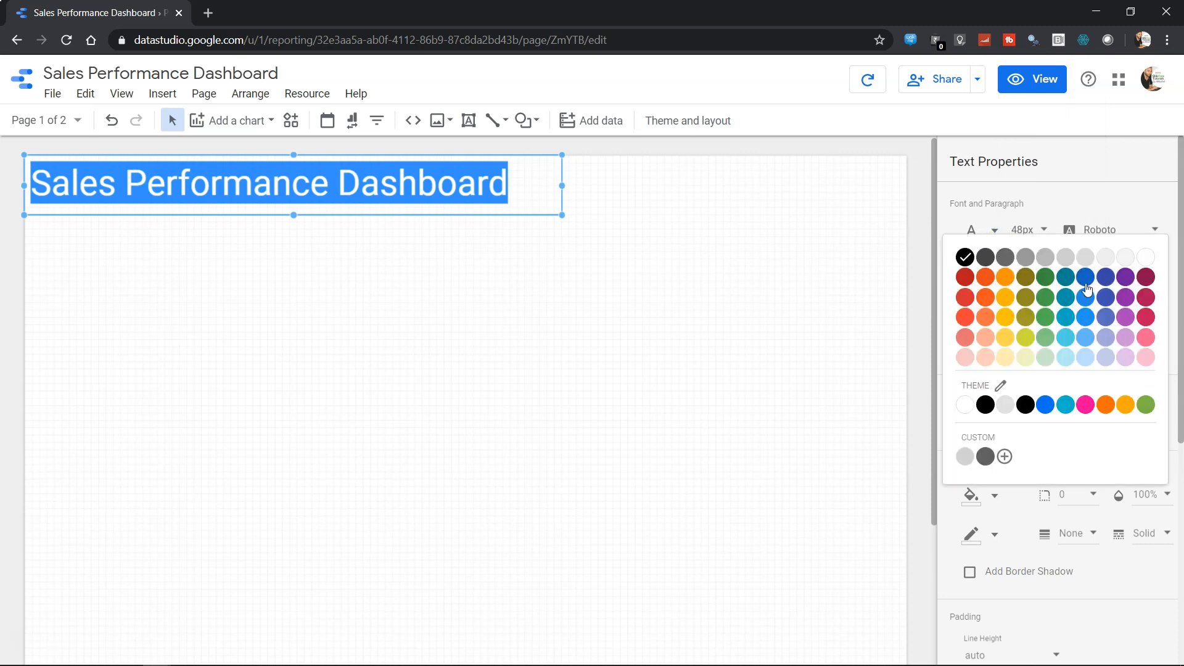
pyautogui.moveTo(1070, 284)
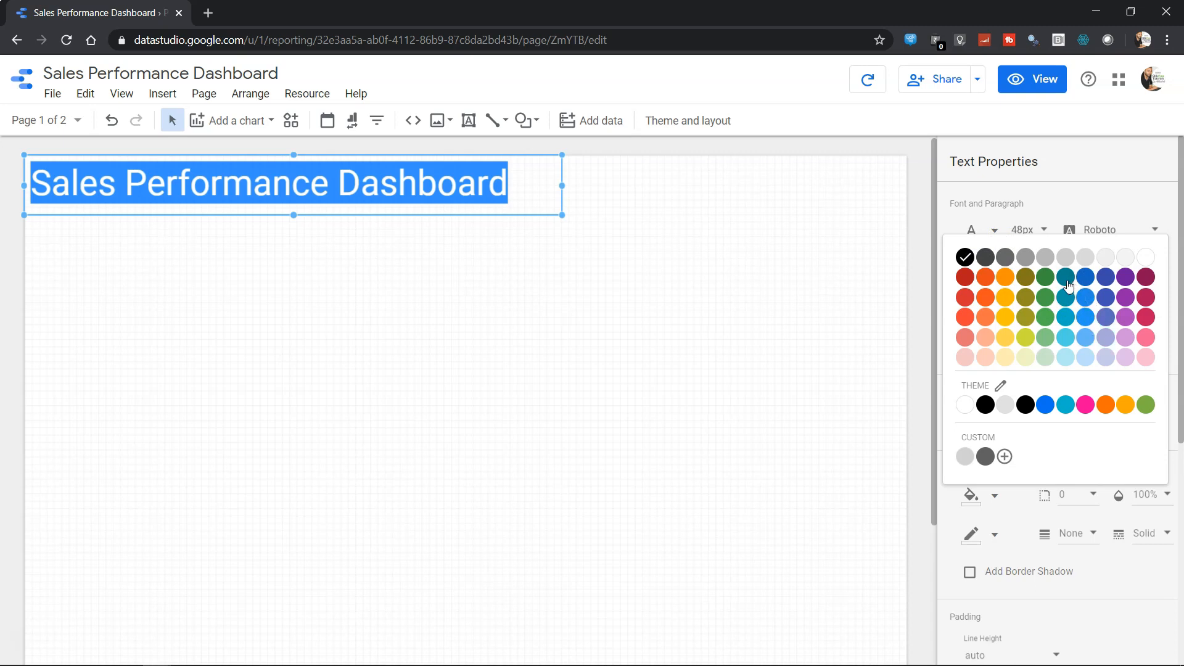
pyautogui.moveTo(1085, 285)
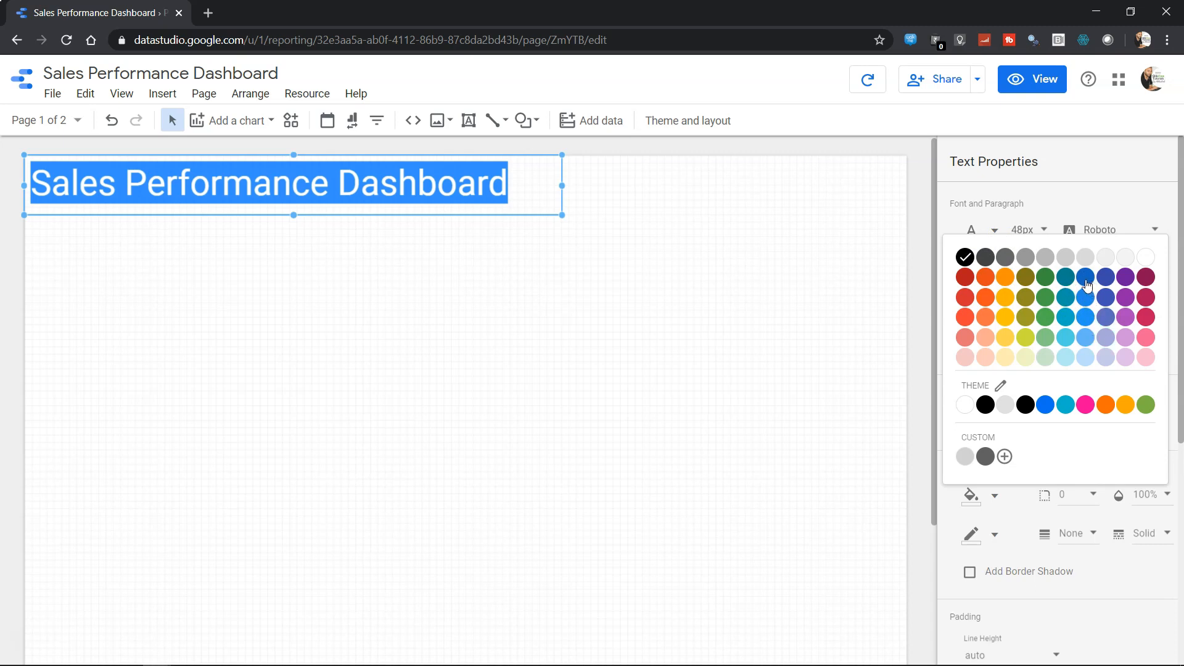
pyautogui.click(687, 121)
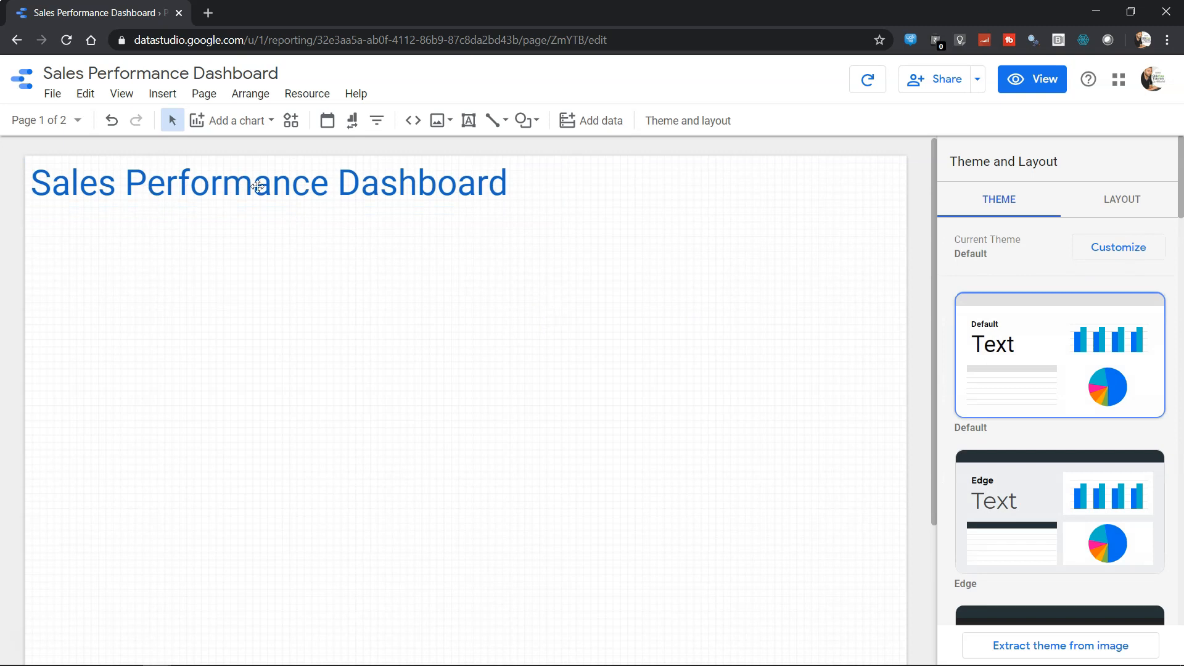
pyautogui.moveTo(418, 188)
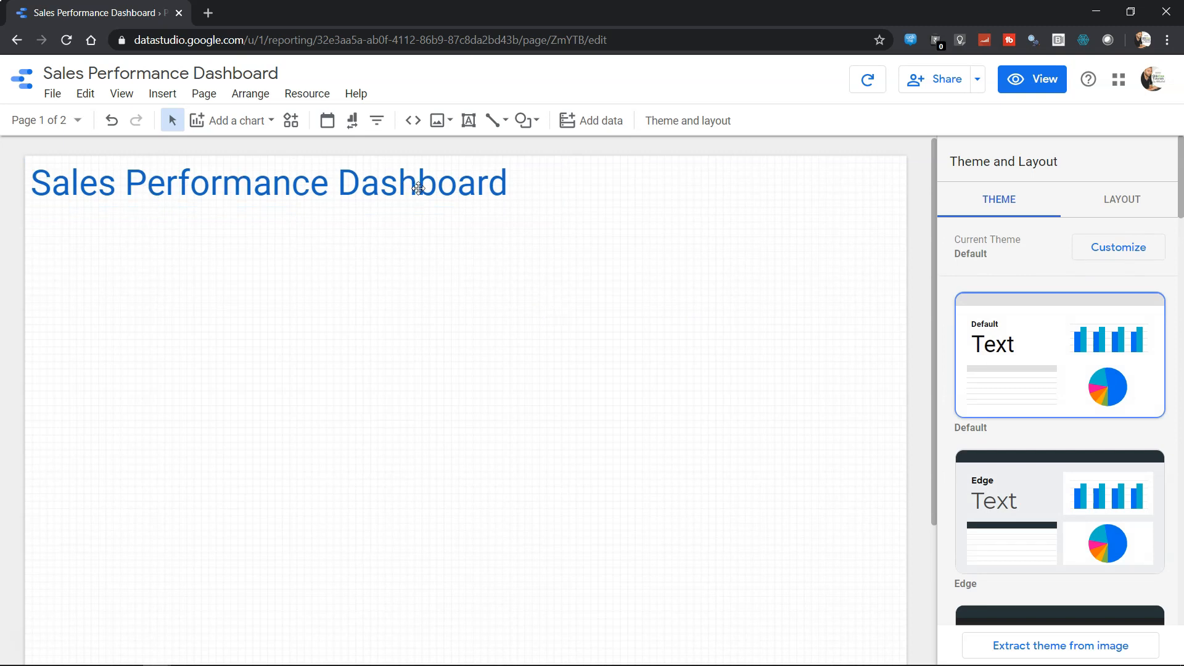
pyautogui.moveTo(614, 382)
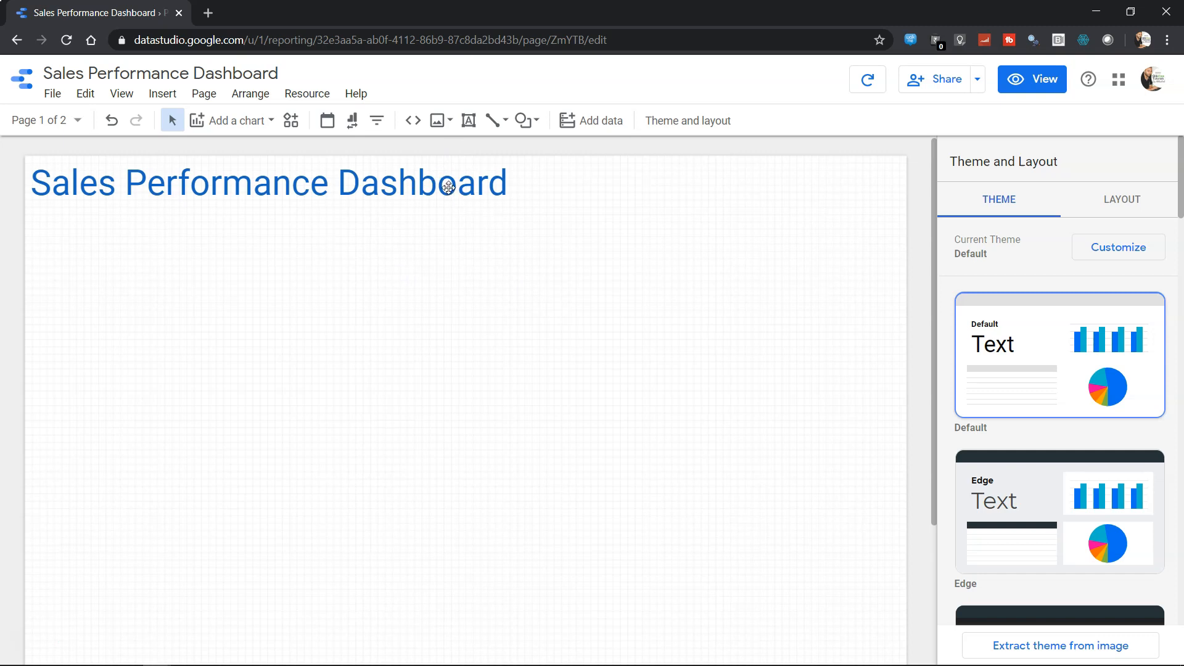
# Step: Recolour the title text from blue to red via the Font color palette
pyautogui.click(268, 183)
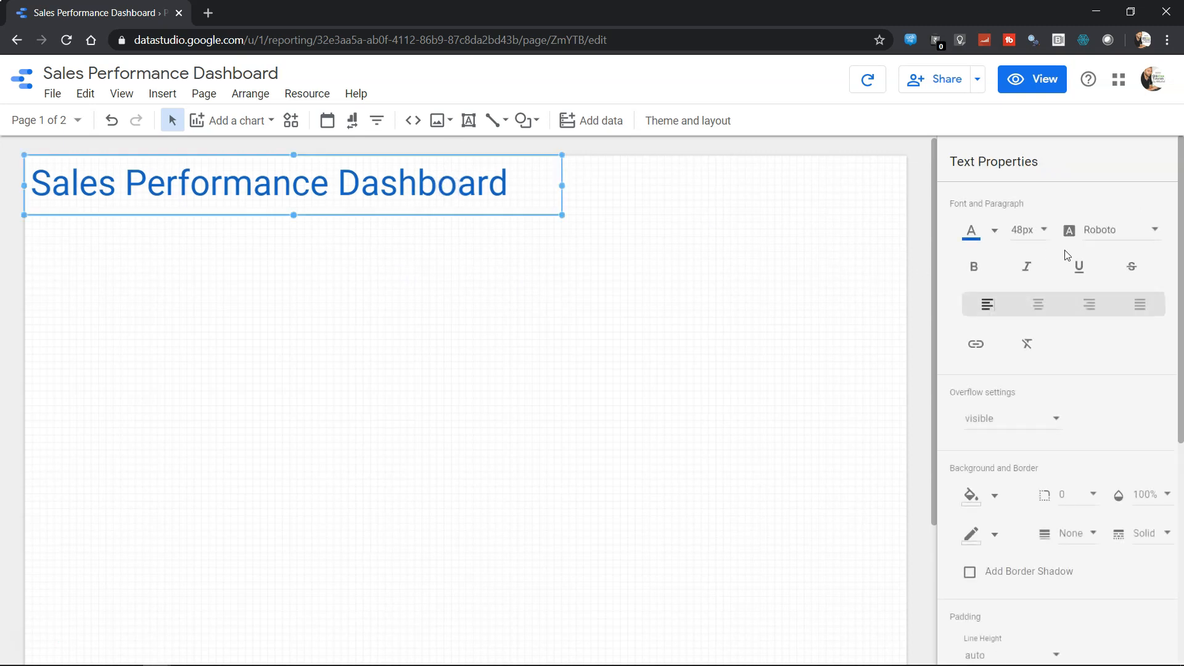
pyautogui.click(994, 231)
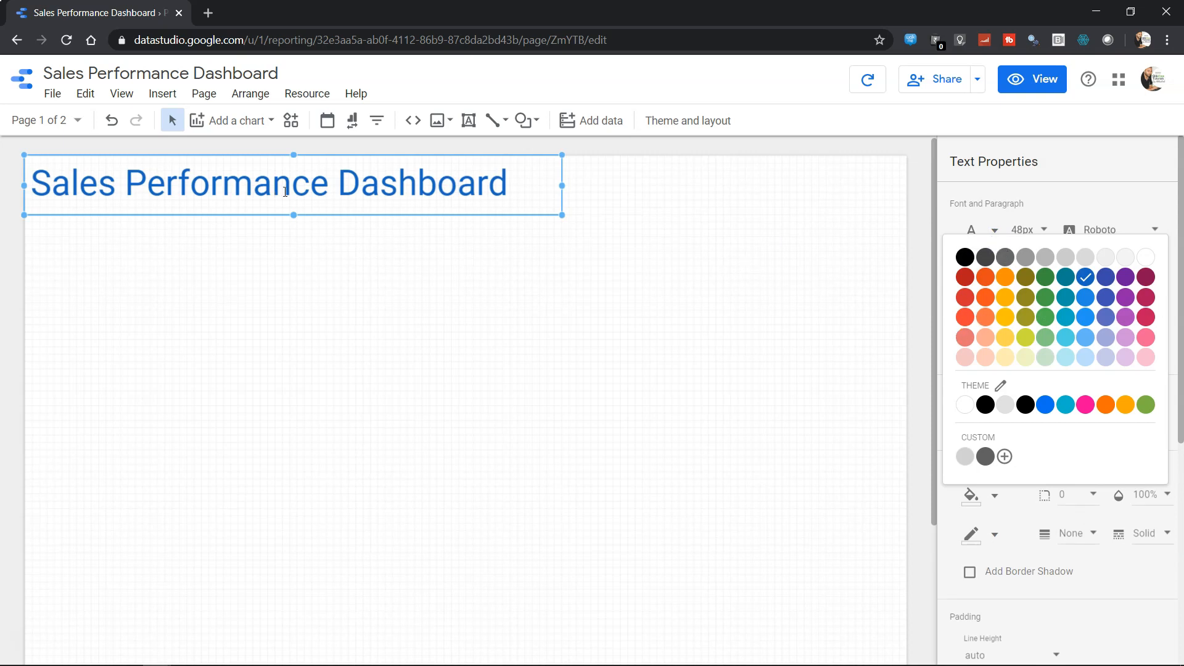
pyautogui.moveTo(948, 312)
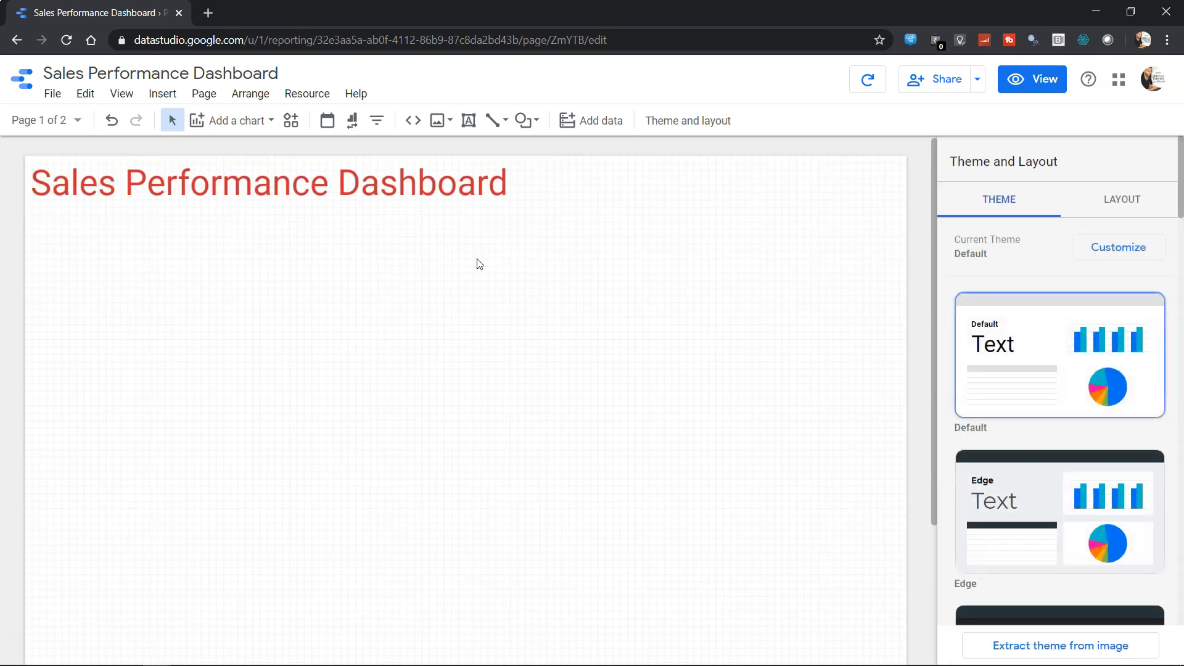
pyautogui.click(266, 183)
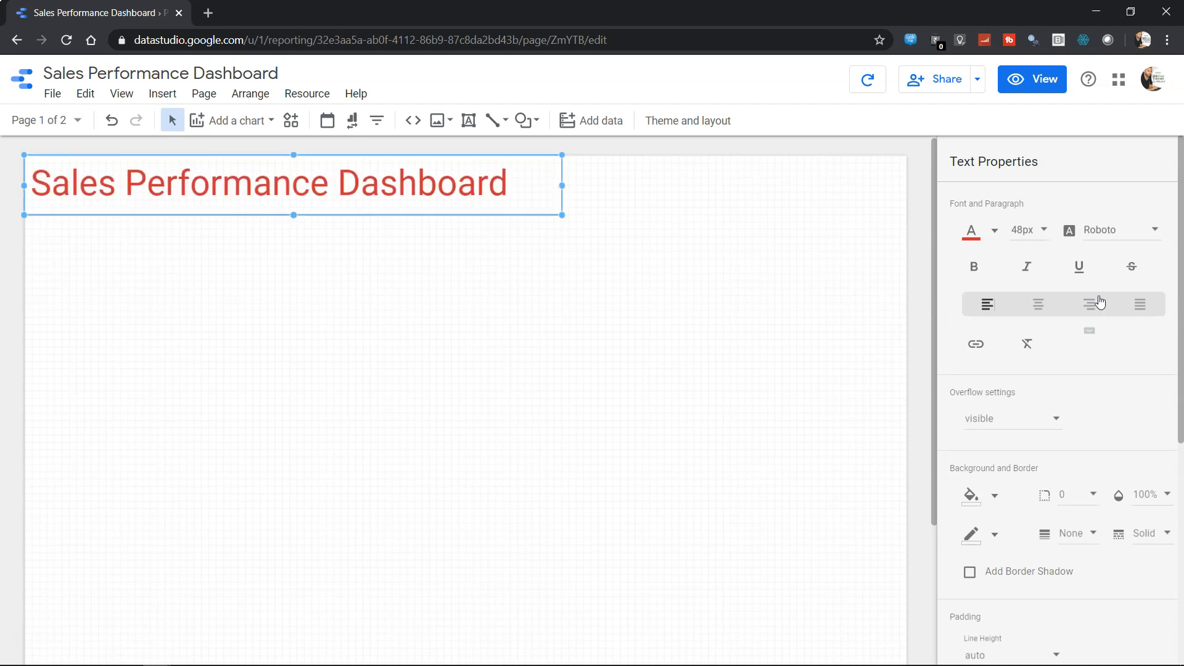
pyautogui.moveTo(1131, 233)
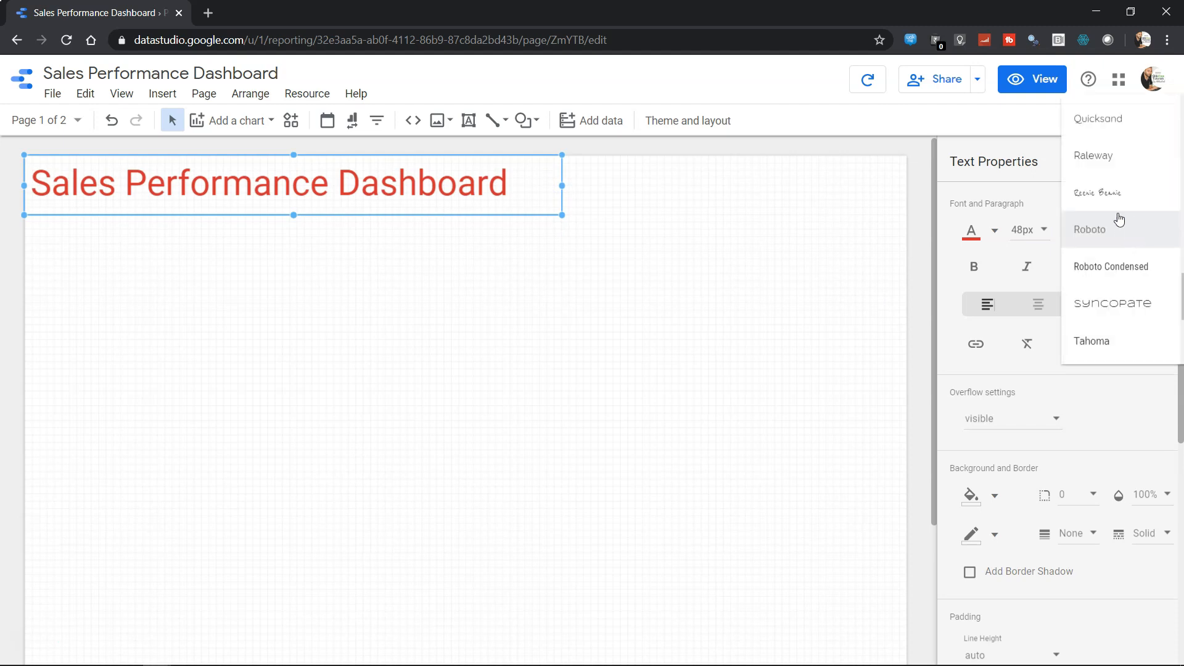
pyautogui.moveTo(1124, 234)
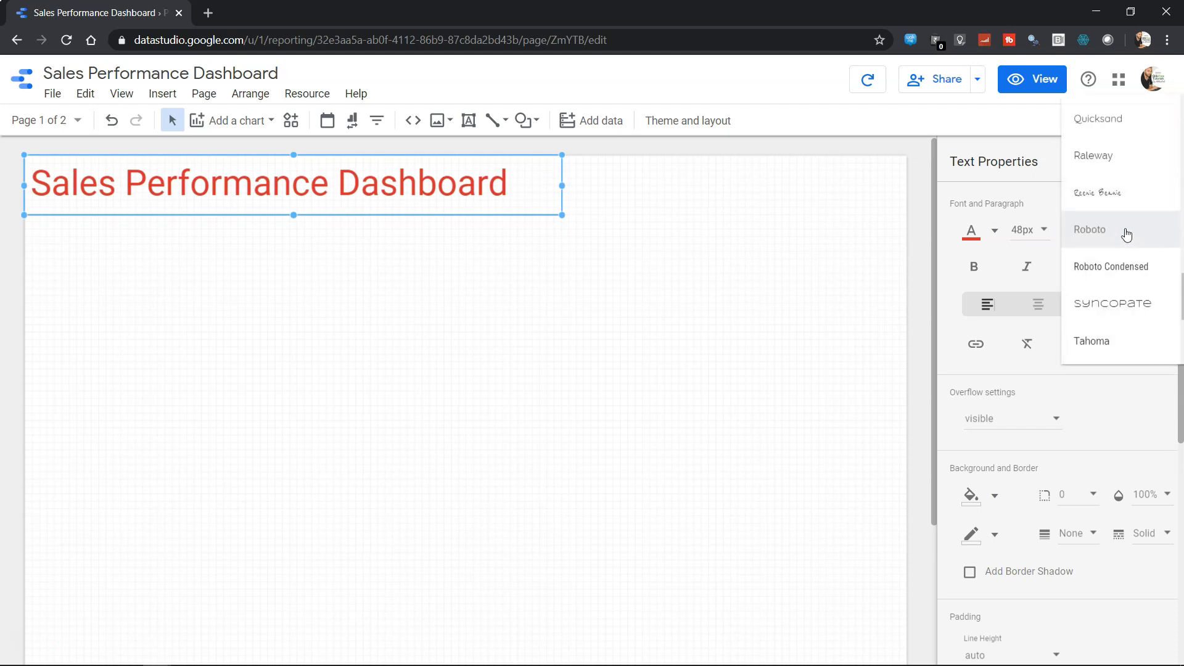
pyautogui.scroll(3)
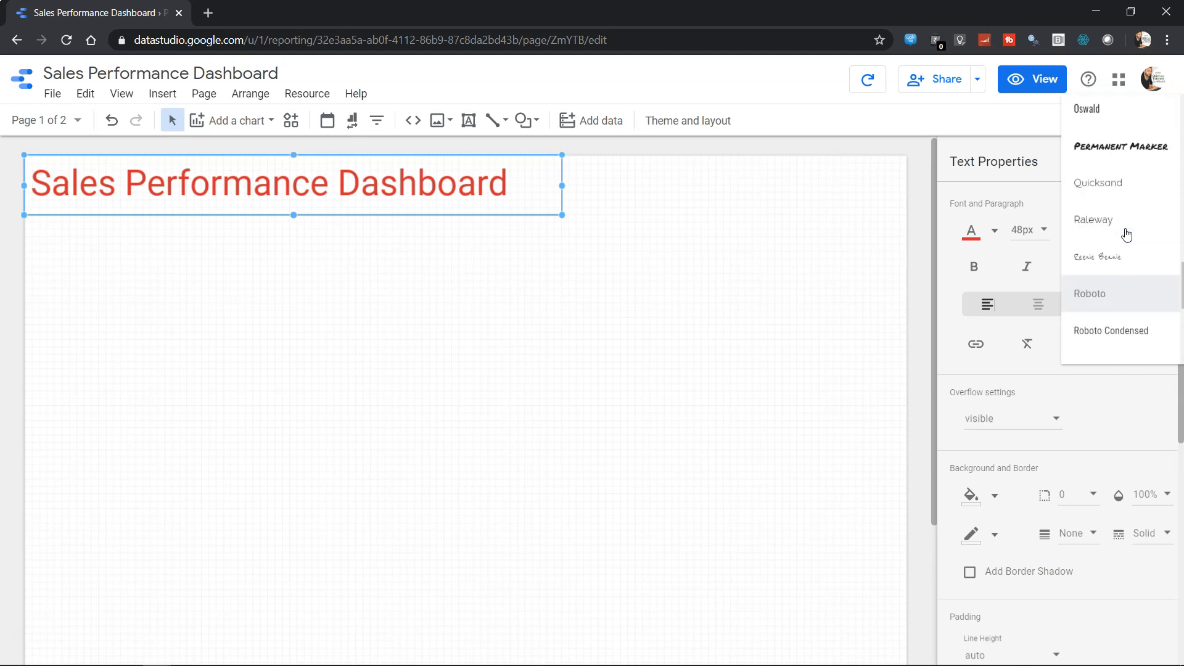
pyautogui.scroll(3)
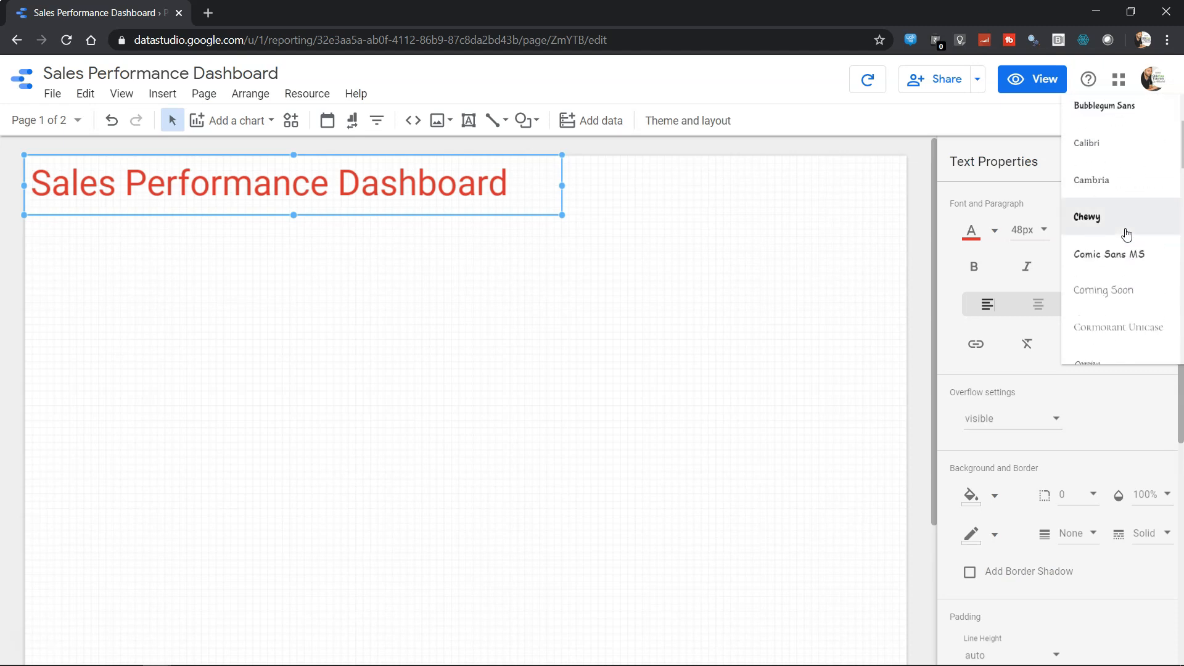
pyautogui.click(1099, 338)
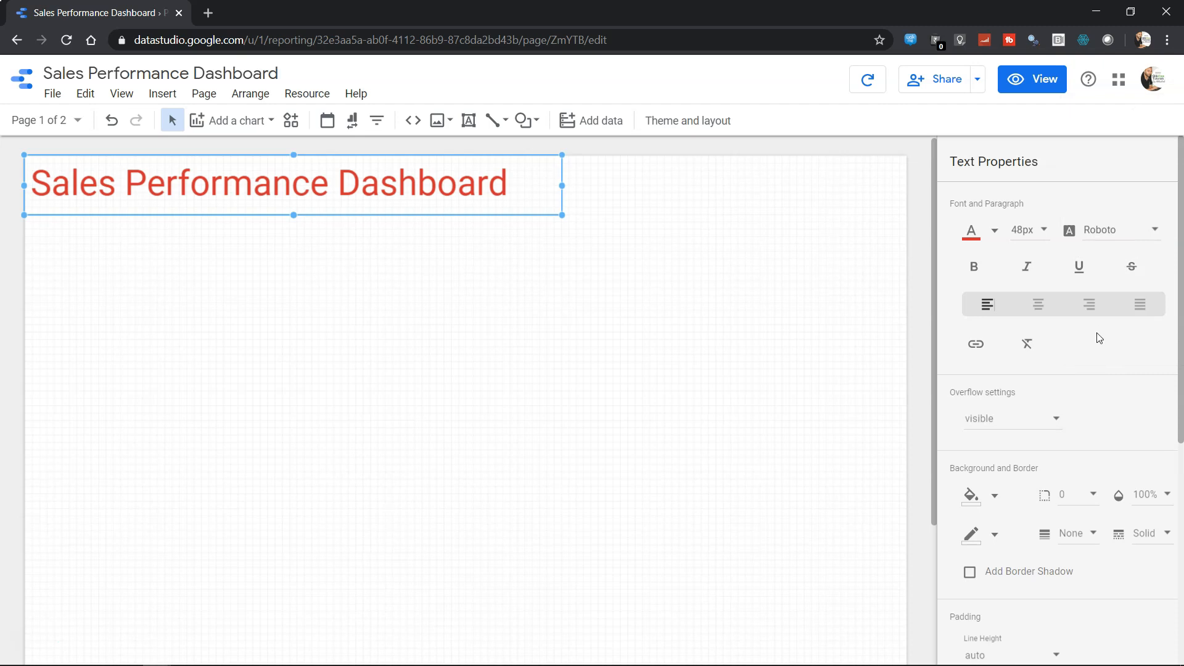
pyautogui.moveTo(1037, 304)
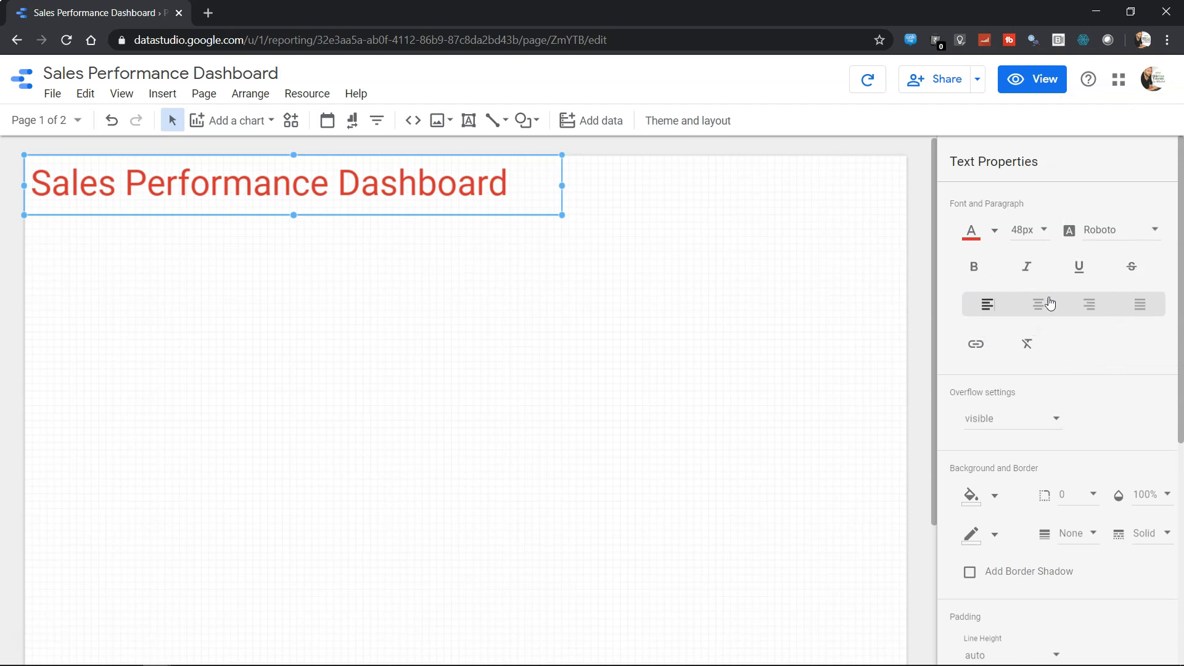
pyautogui.moveTo(977, 344)
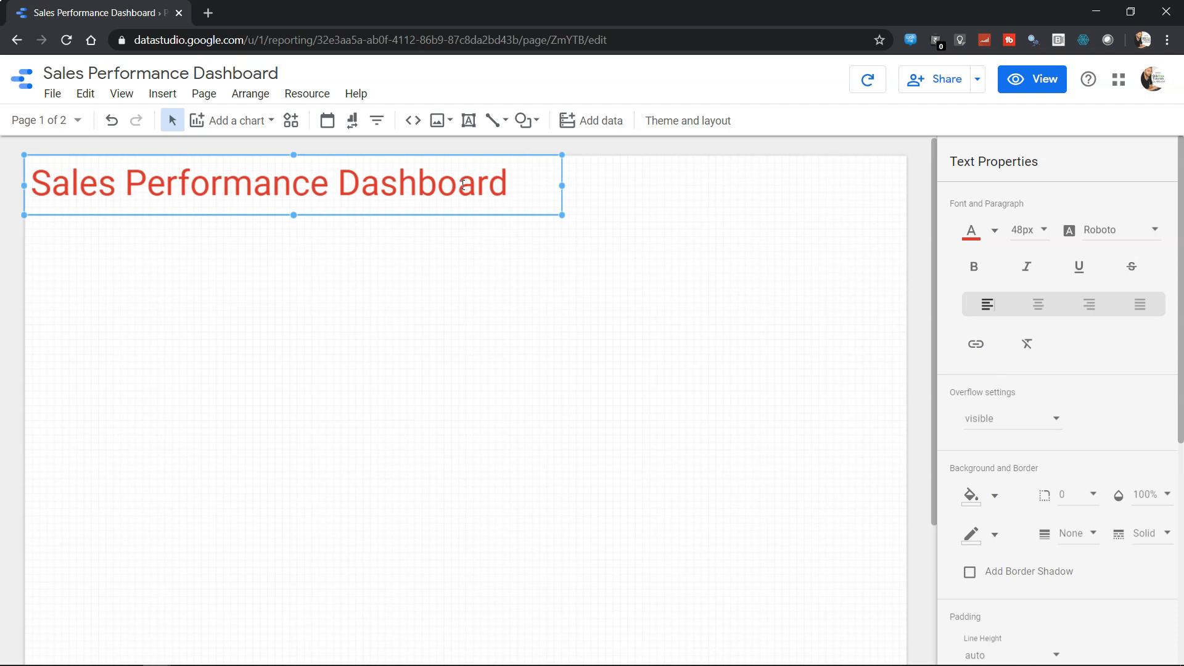
# Step: Edit the title to red 48px Roboto, then deselect it to finish
pyautogui.doubleClick(468, 182)
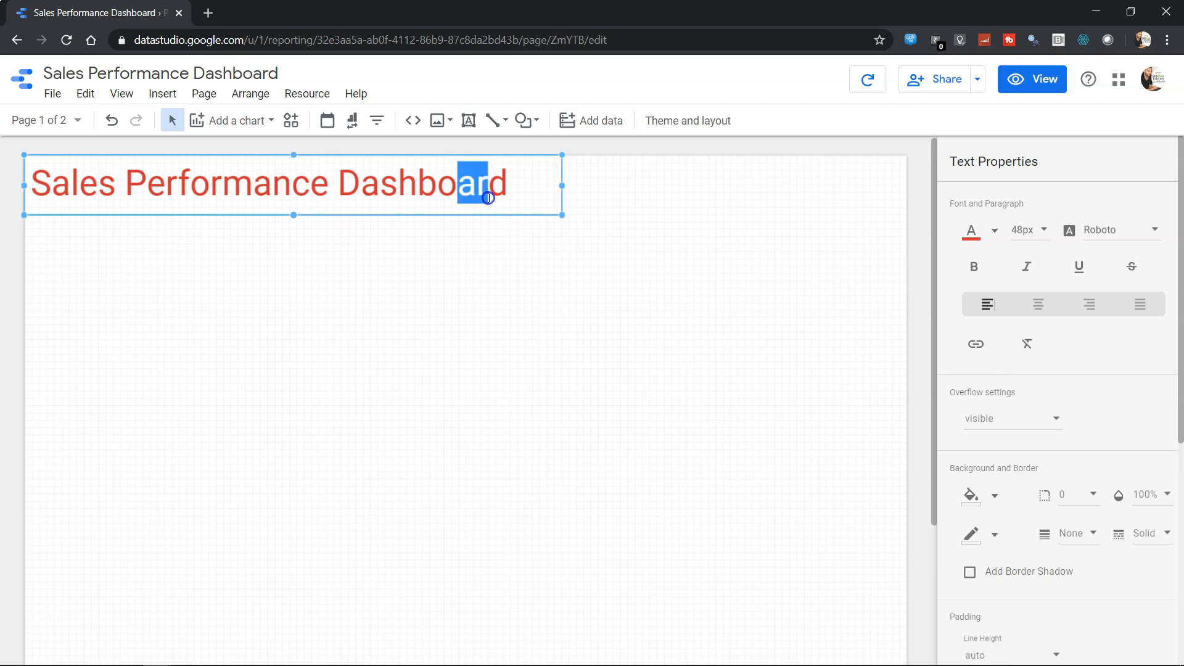
pyautogui.moveTo(974, 344)
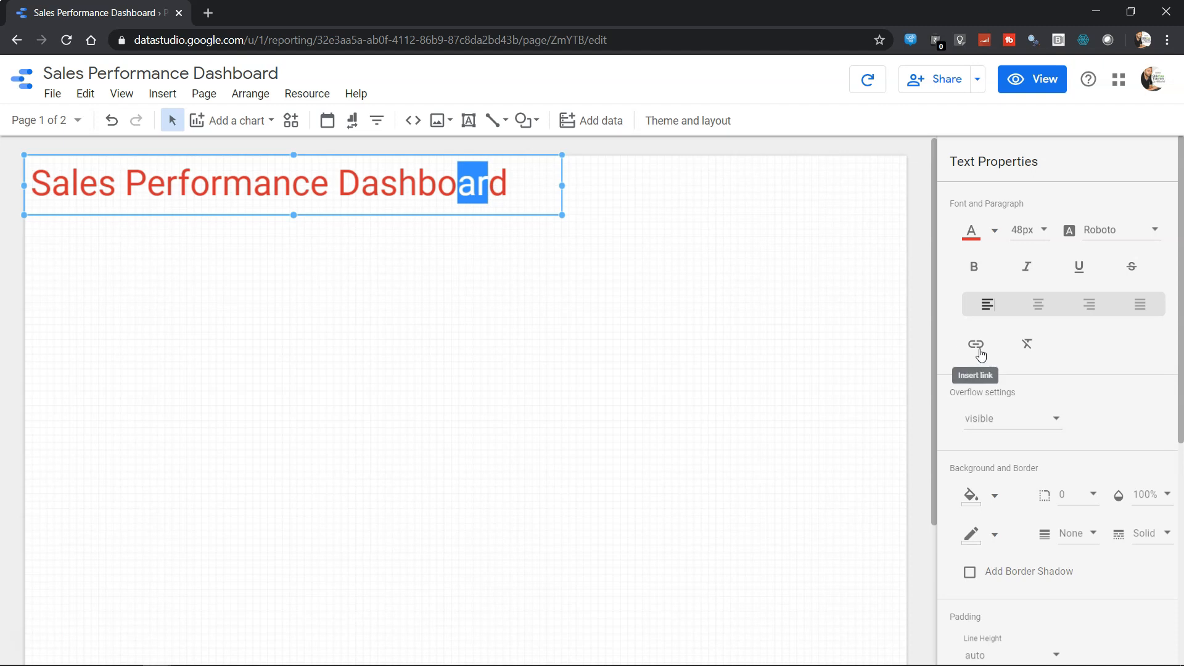
pyautogui.moveTo(905, 387)
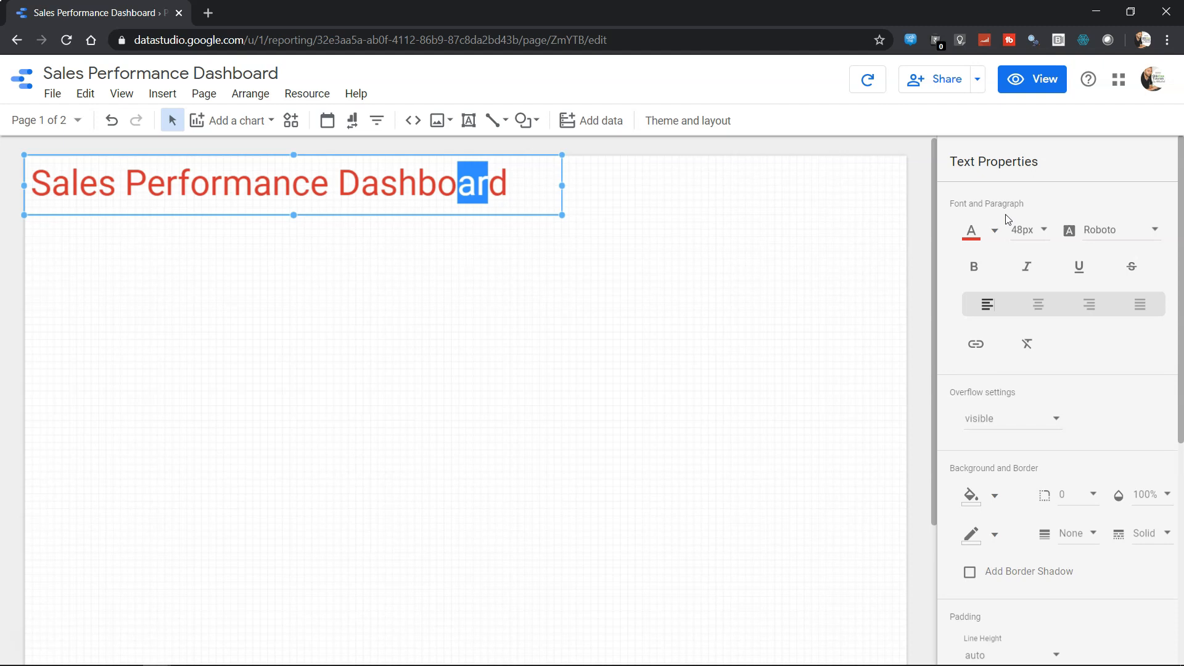
pyautogui.moveTo(1052, 372)
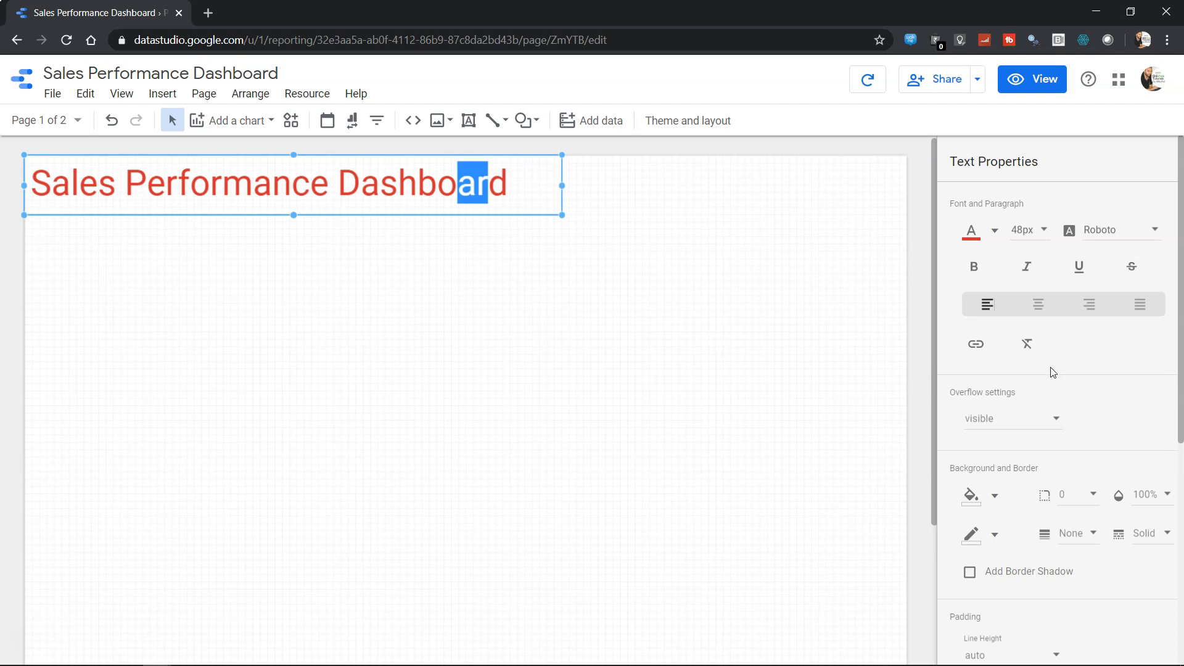
pyautogui.scroll(-3)
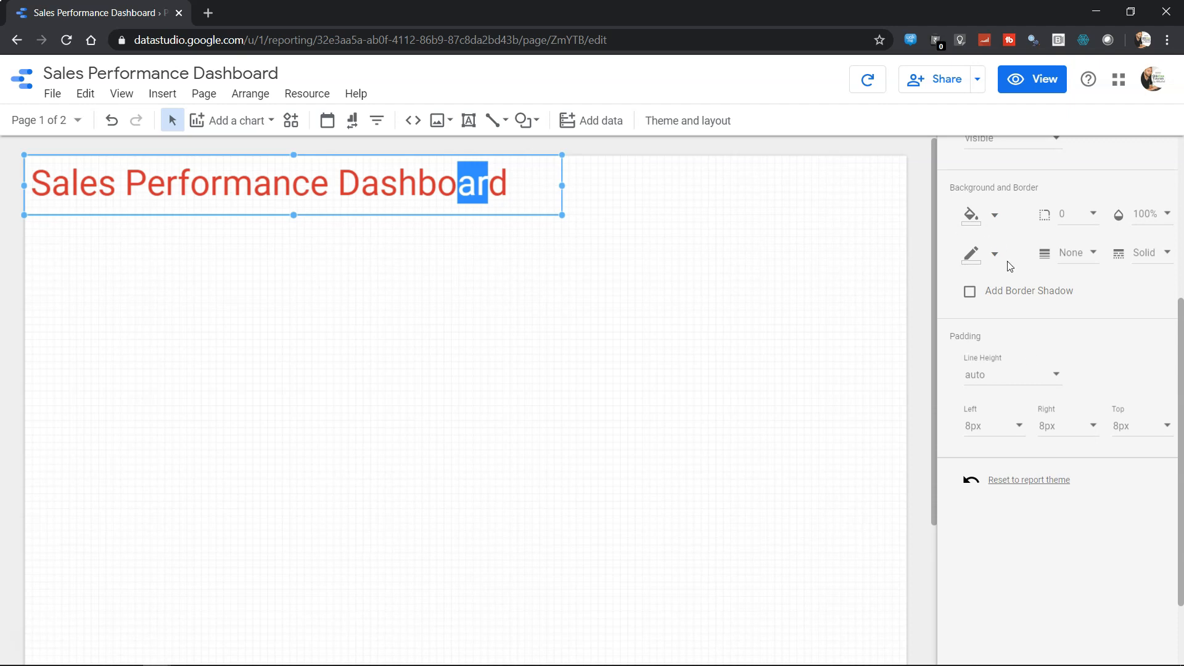
pyautogui.moveTo(1010, 200)
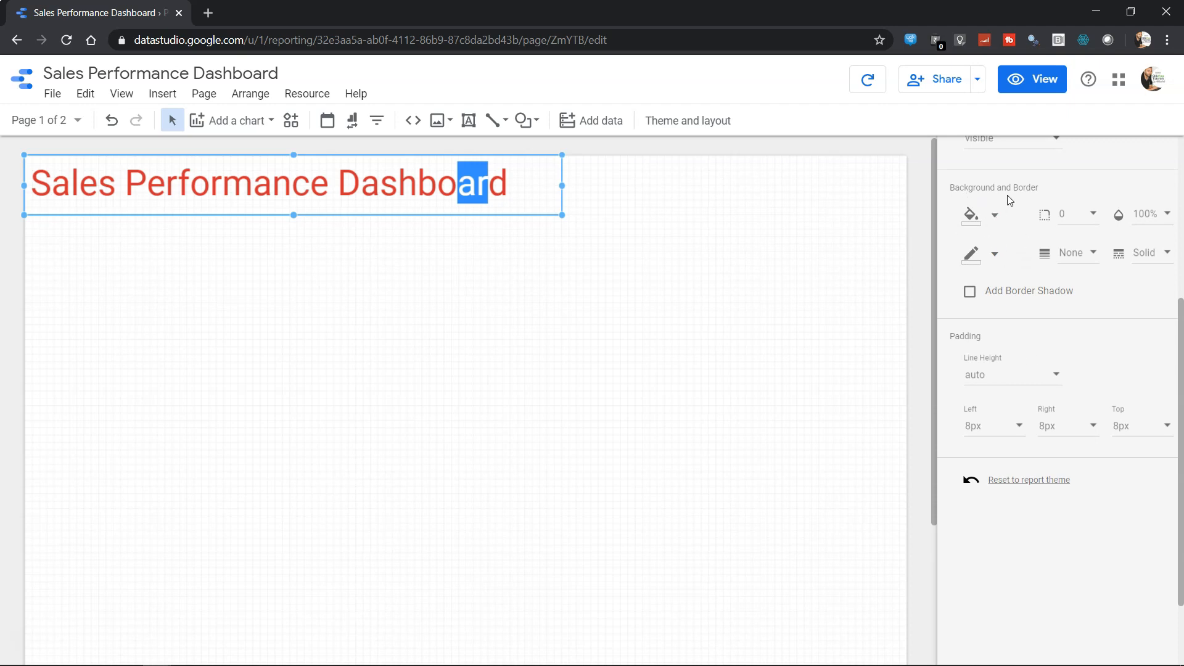
pyautogui.moveTo(978, 342)
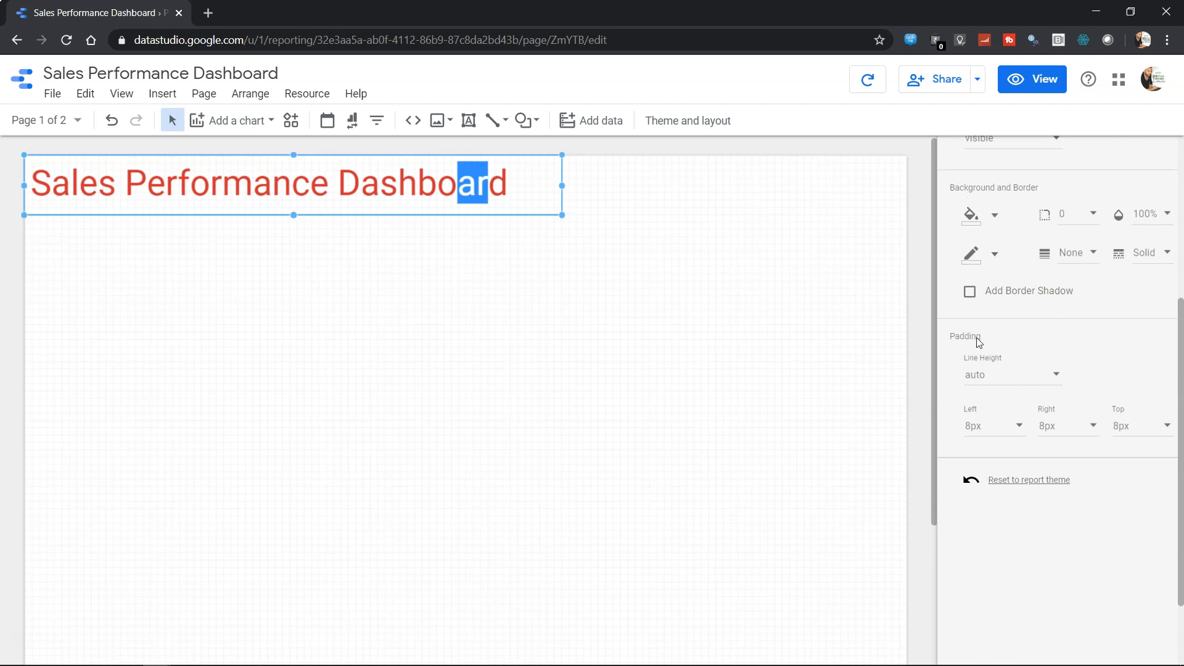
pyautogui.moveTo(989, 349)
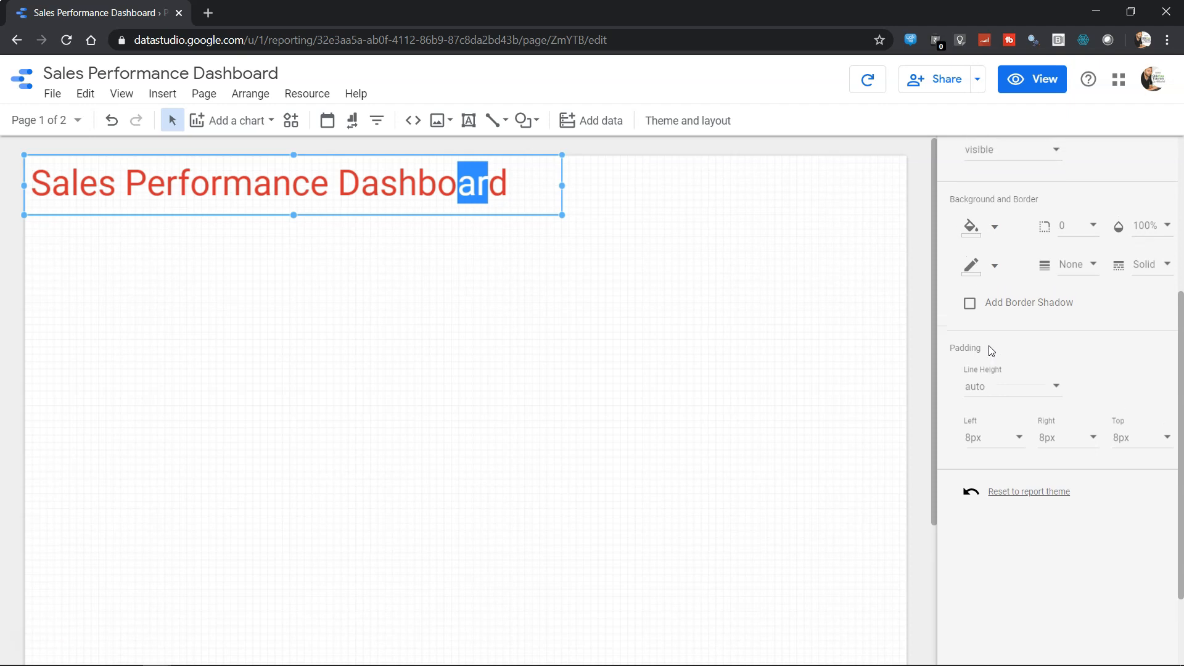
pyautogui.scroll(3)
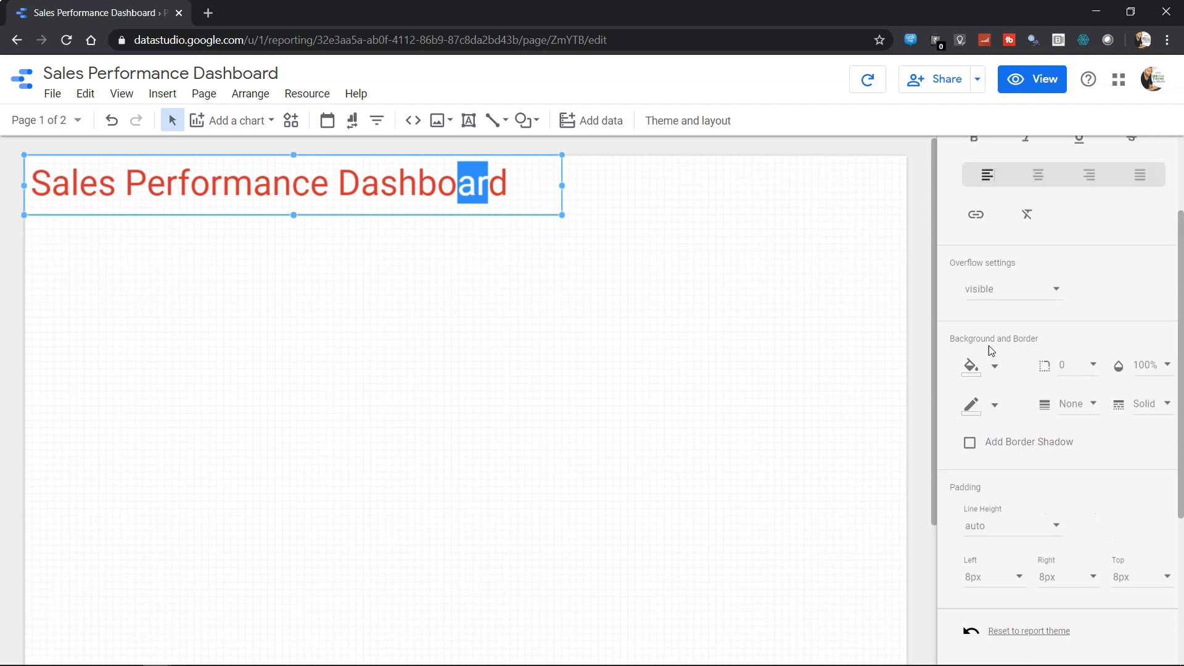
pyautogui.scroll(3)
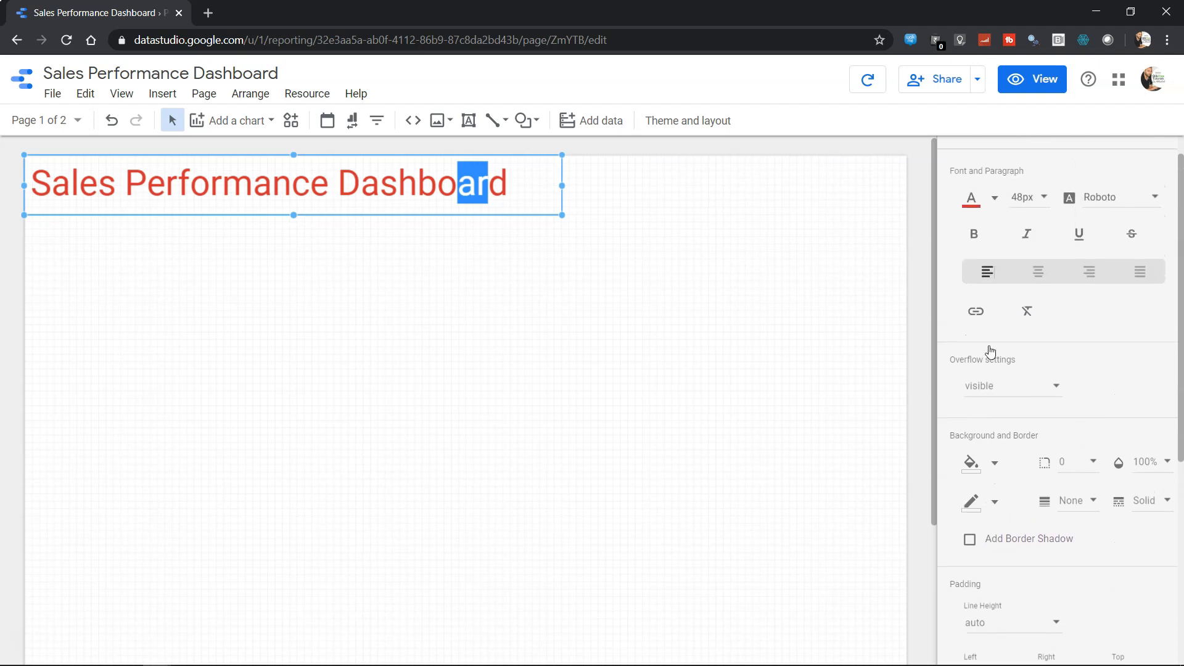
pyautogui.scroll(3)
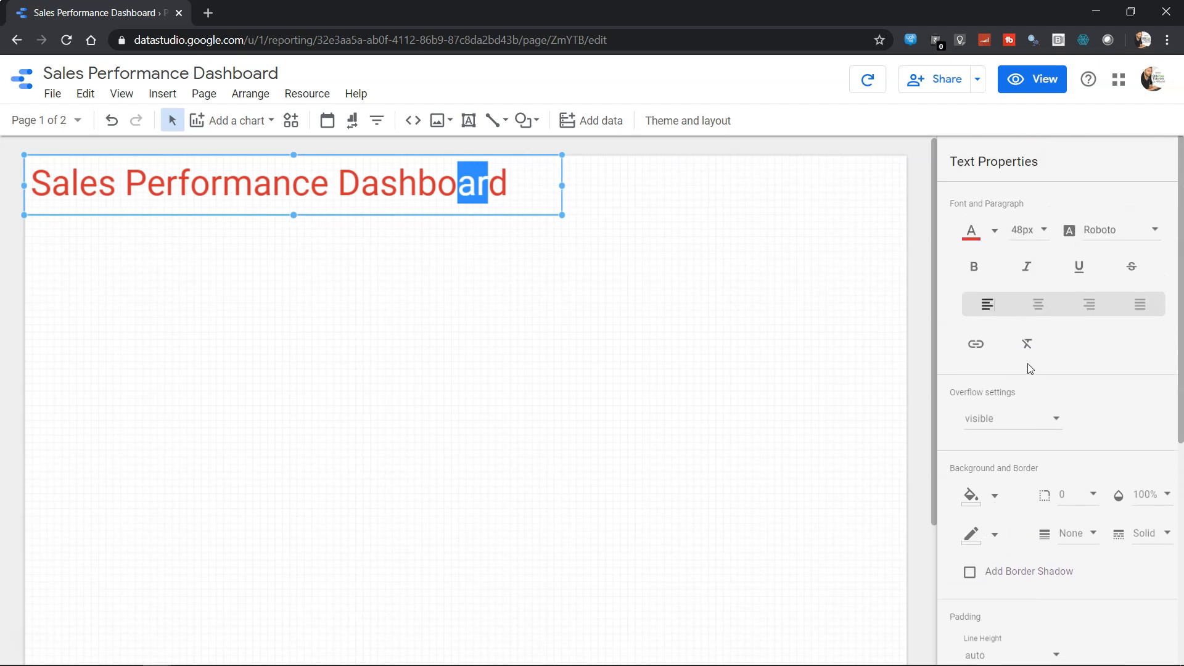
pyautogui.click(687, 120)
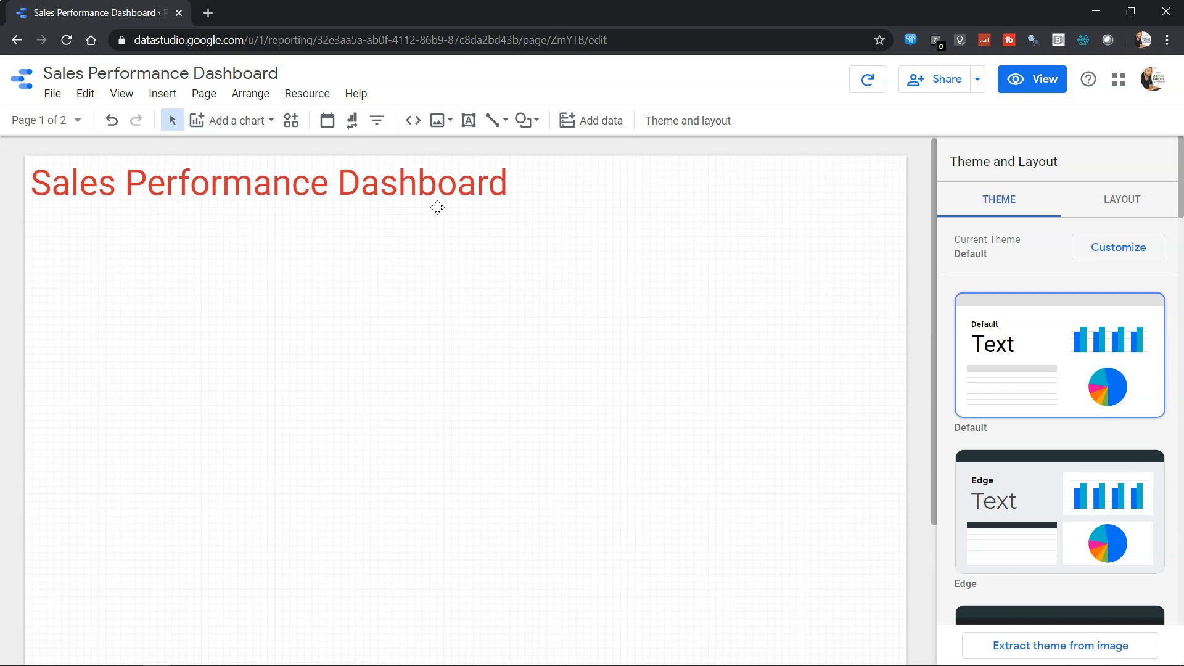
# Step: Deselect the title and bring up the Image tool's upload options for the Snapchat icon
pyautogui.click(268, 183)
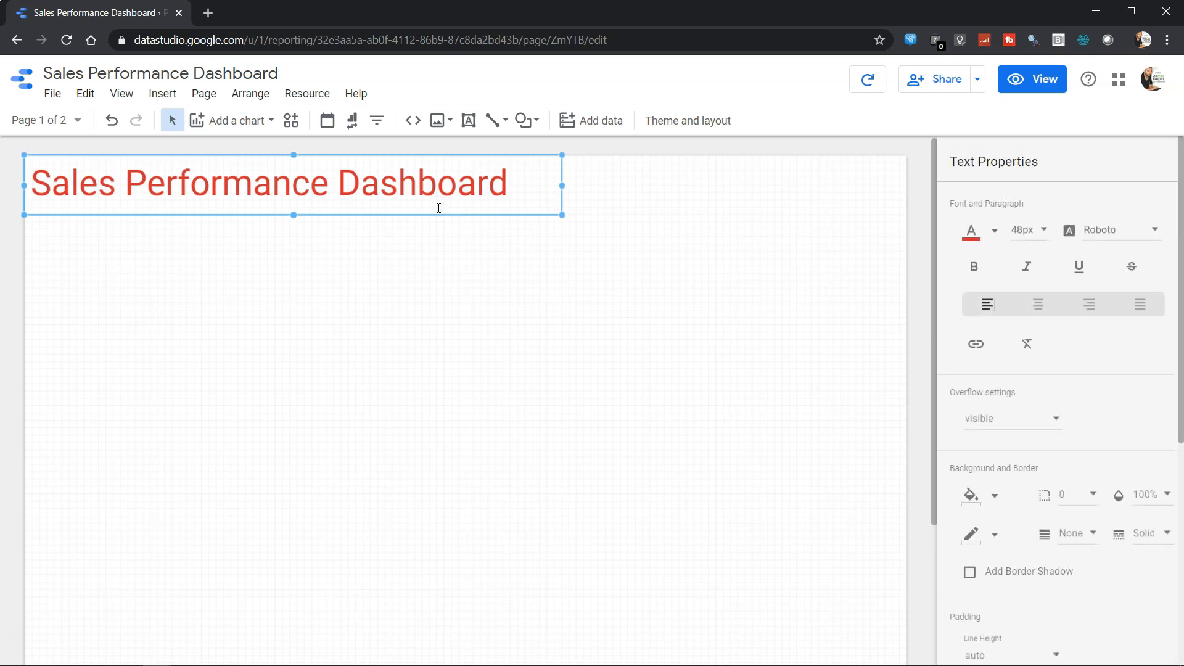
pyautogui.click(460, 257)
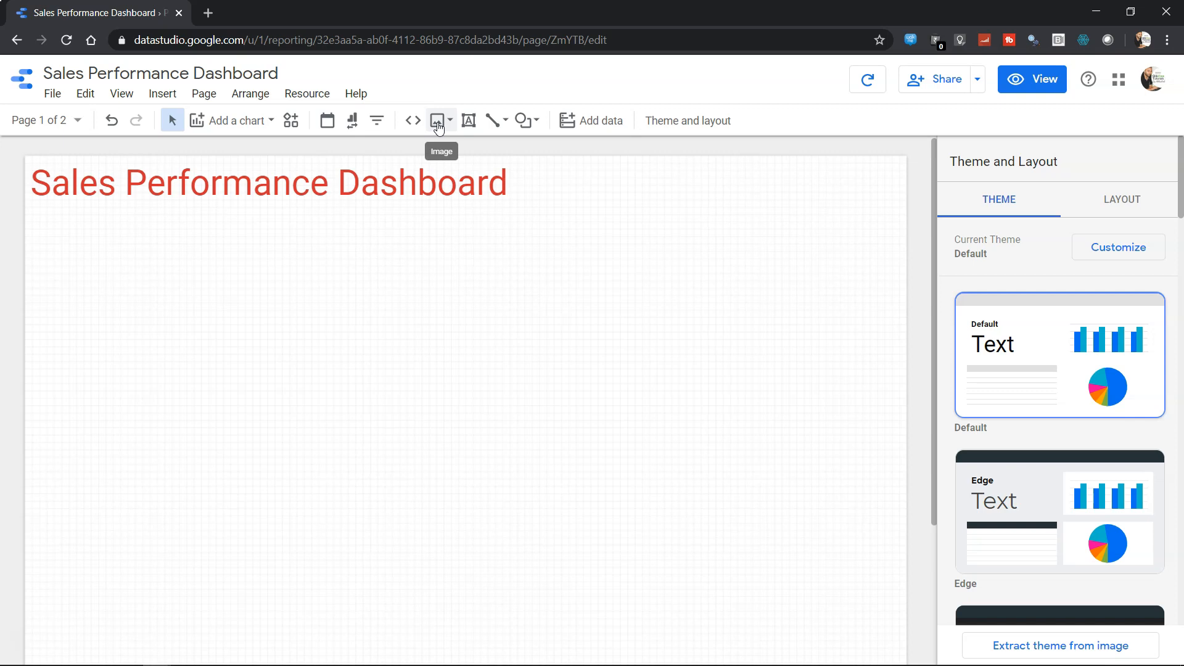
pyautogui.click(437, 120)
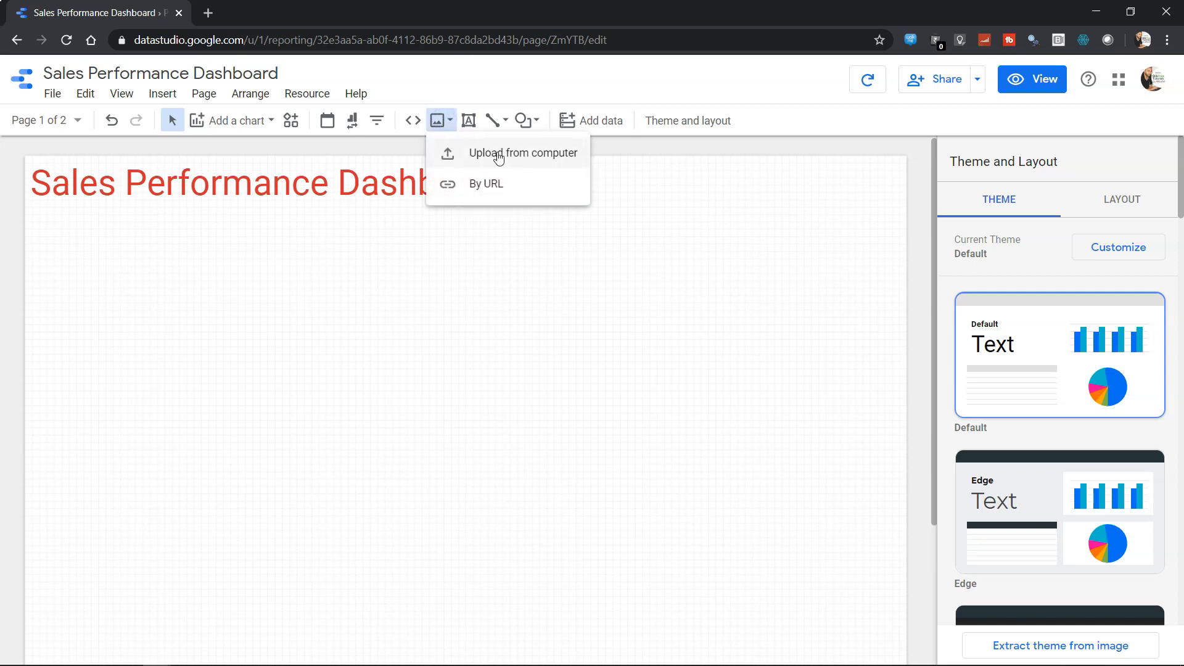
pyautogui.moveTo(516, 159)
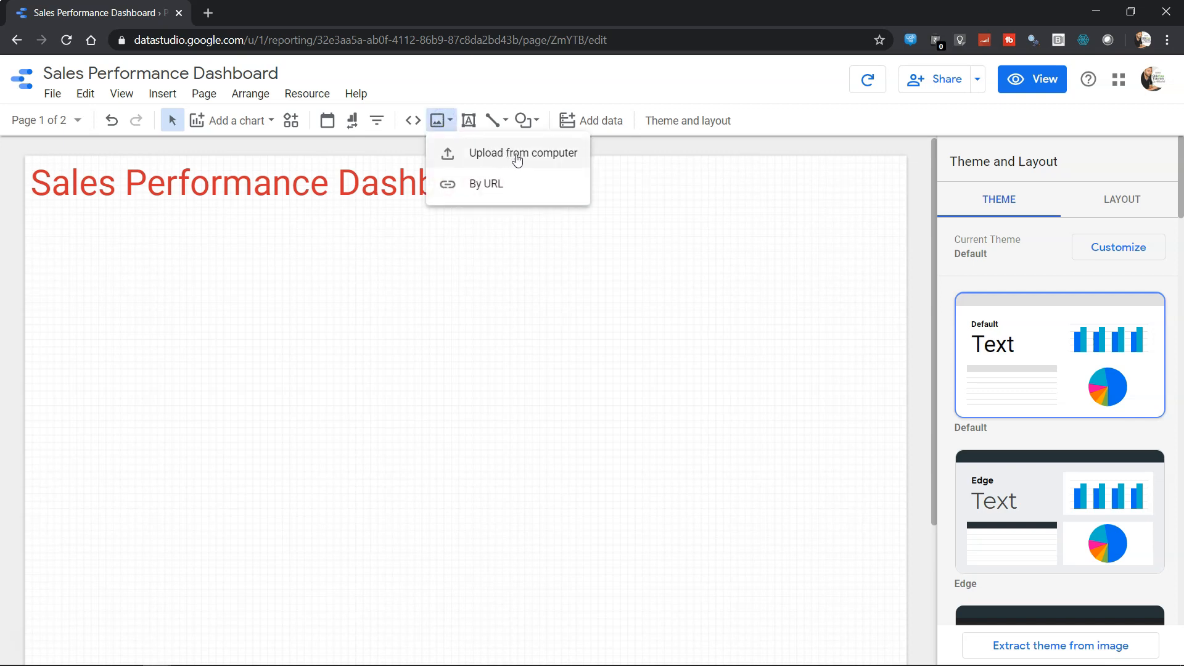
pyautogui.moveTo(486, 183)
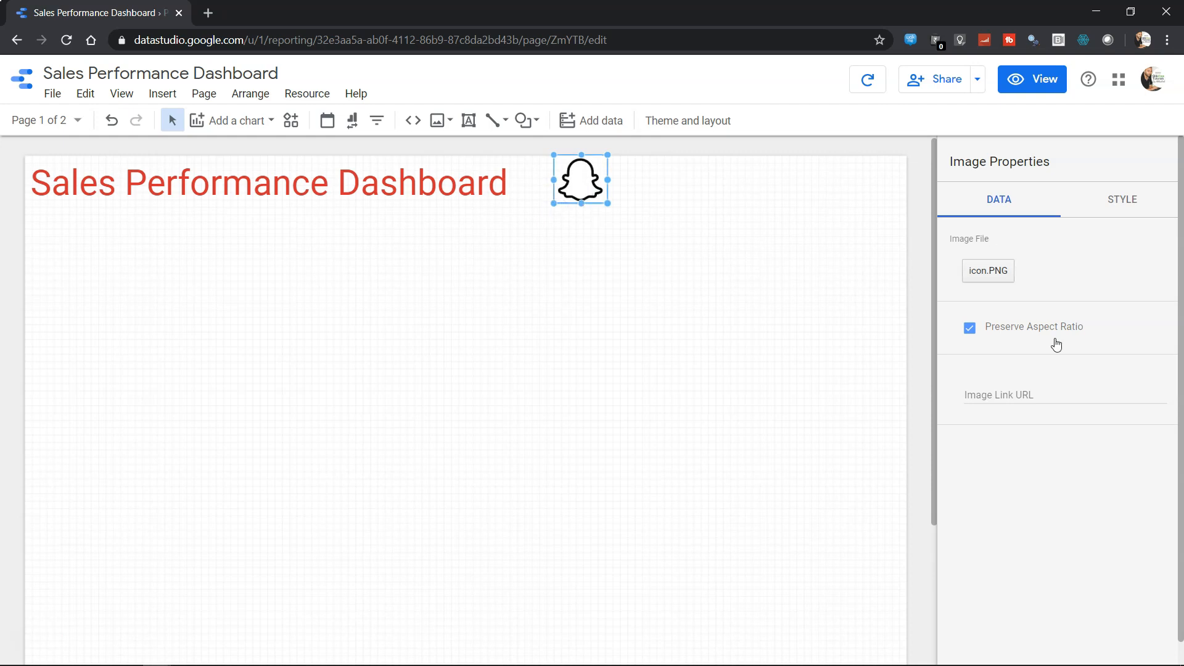
pyautogui.moveTo(1053, 313)
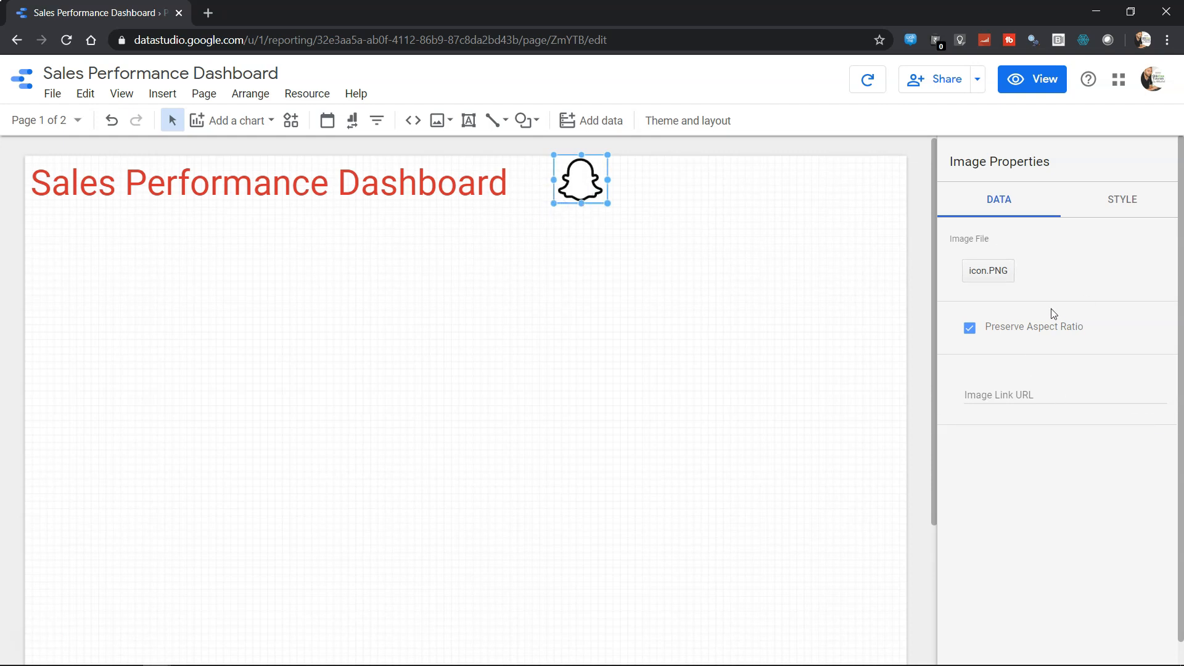
pyautogui.moveTo(997, 393)
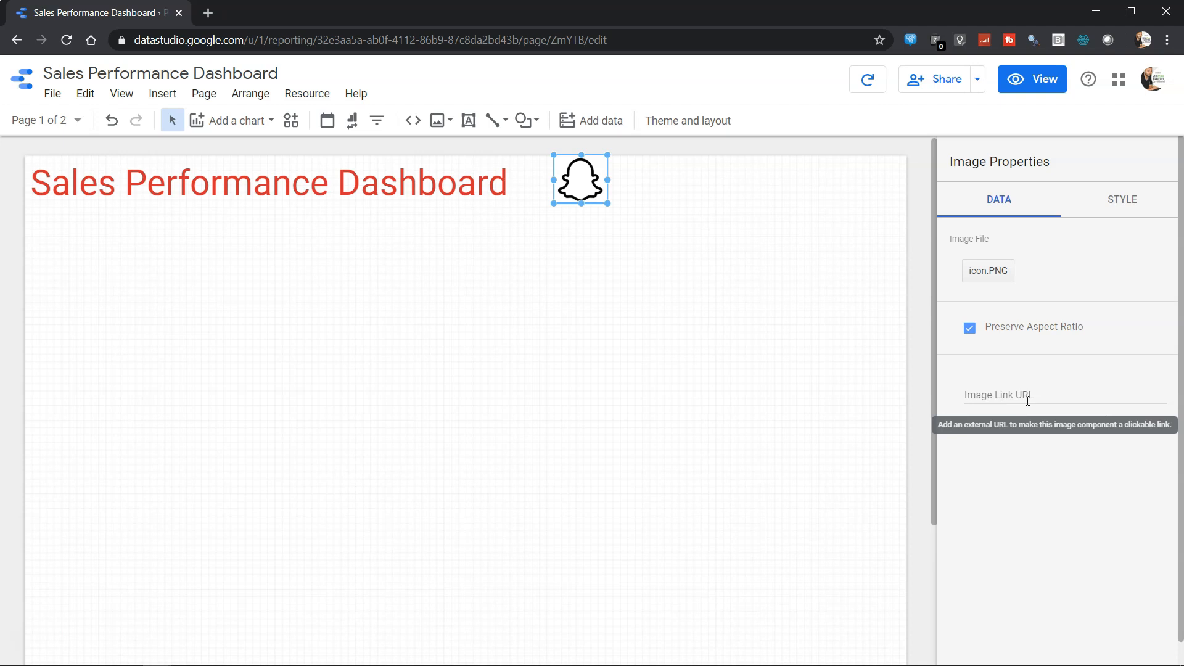
pyautogui.moveTo(578, 204)
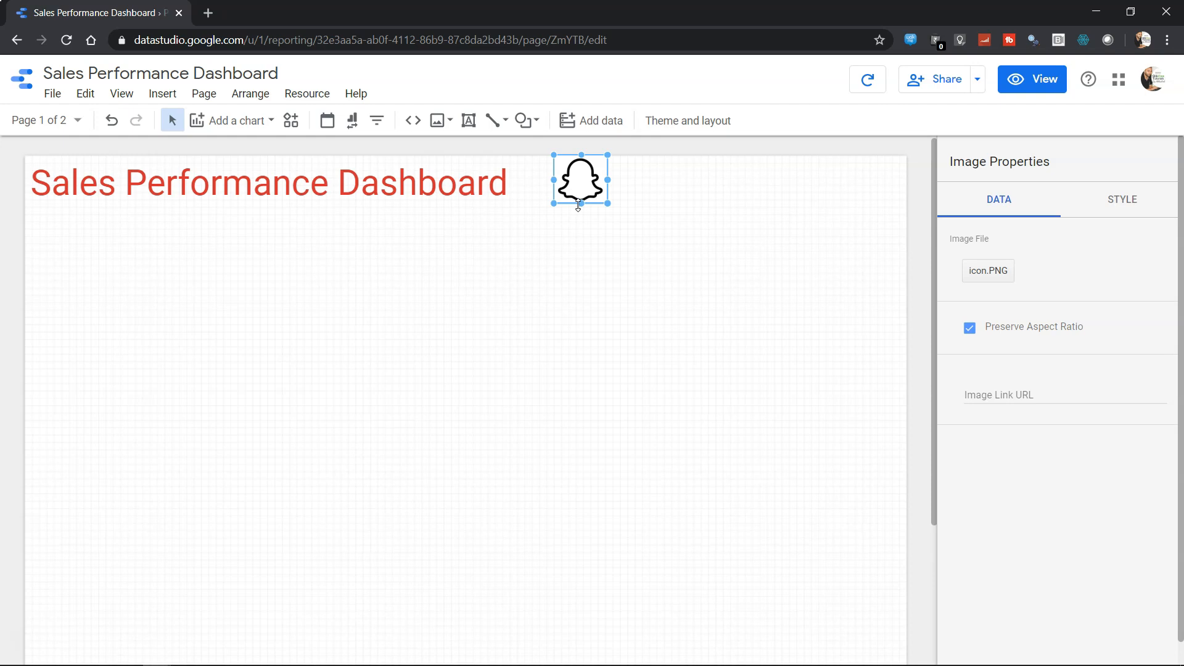
pyautogui.moveTo(1117, 235)
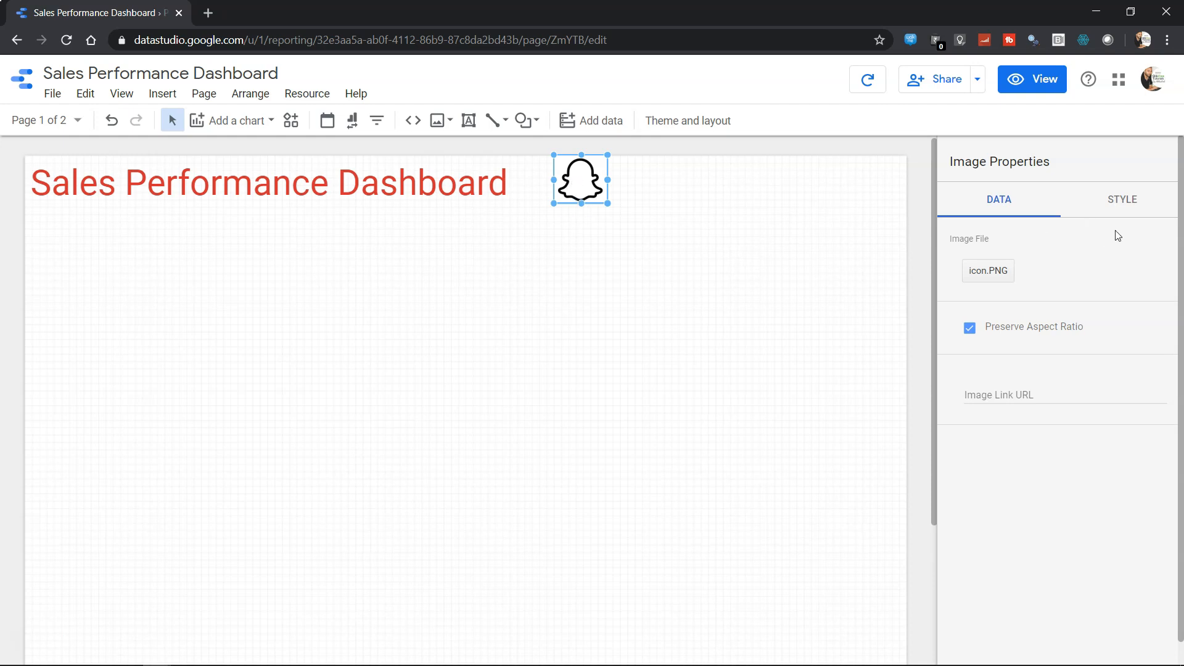
# Step: In the icon's STYLE settings, add a border shadow and preview it on the page
pyautogui.click(1122, 200)
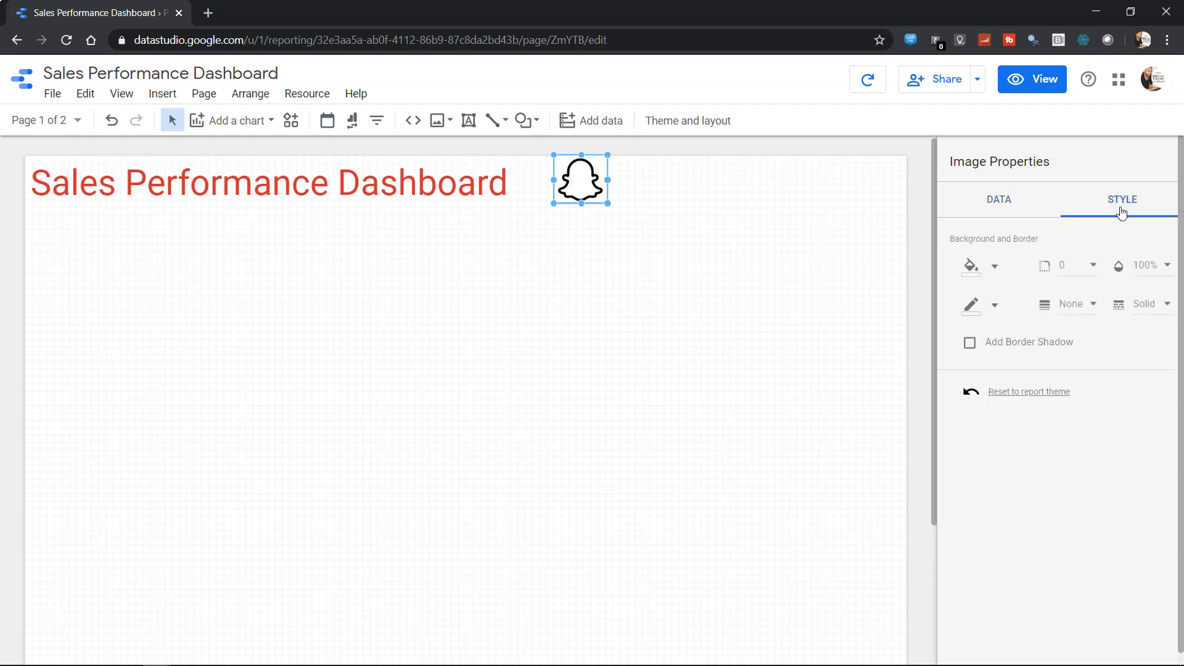
pyautogui.moveTo(1008, 249)
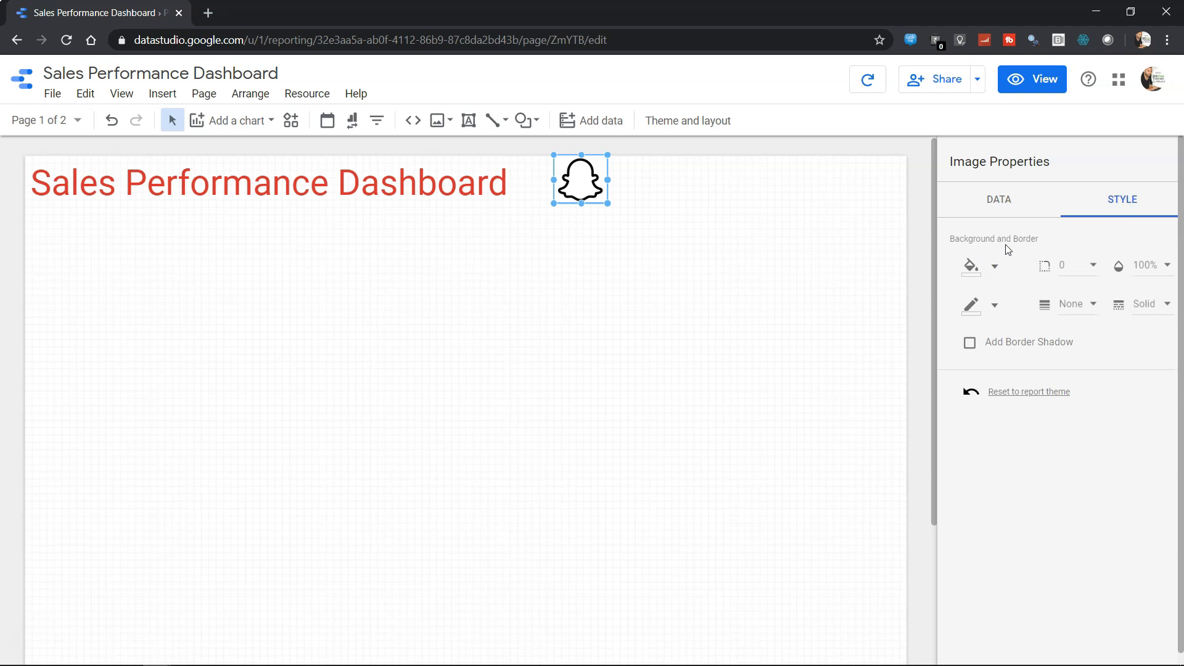
pyautogui.moveTo(1007, 308)
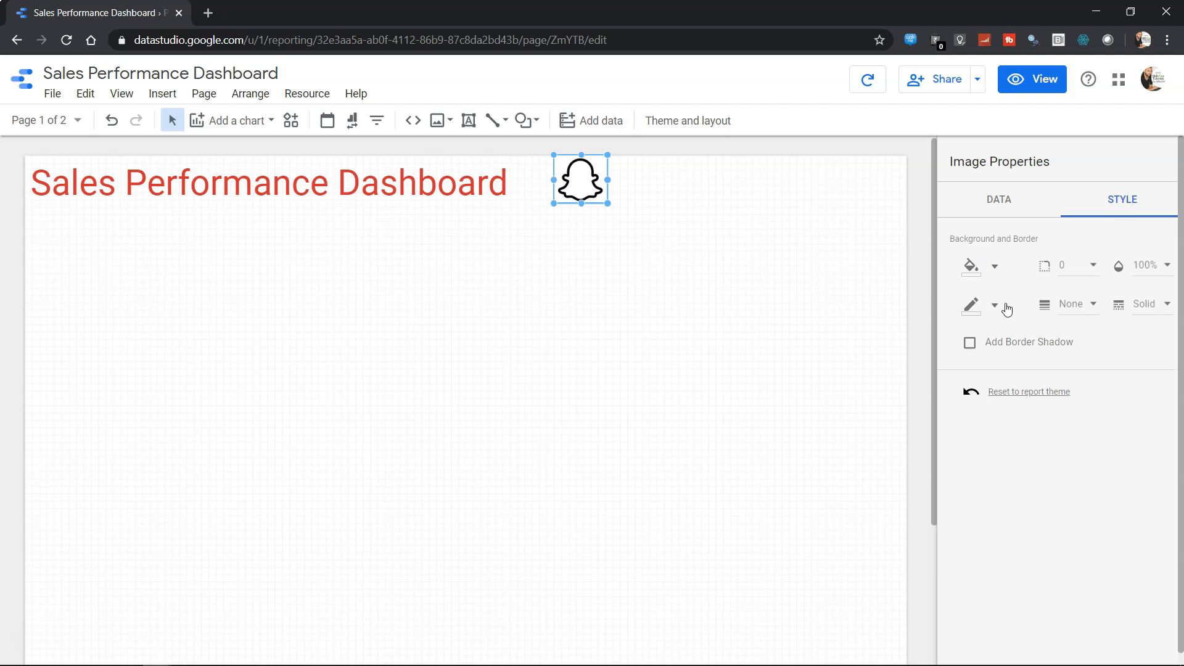
pyautogui.moveTo(1014, 352)
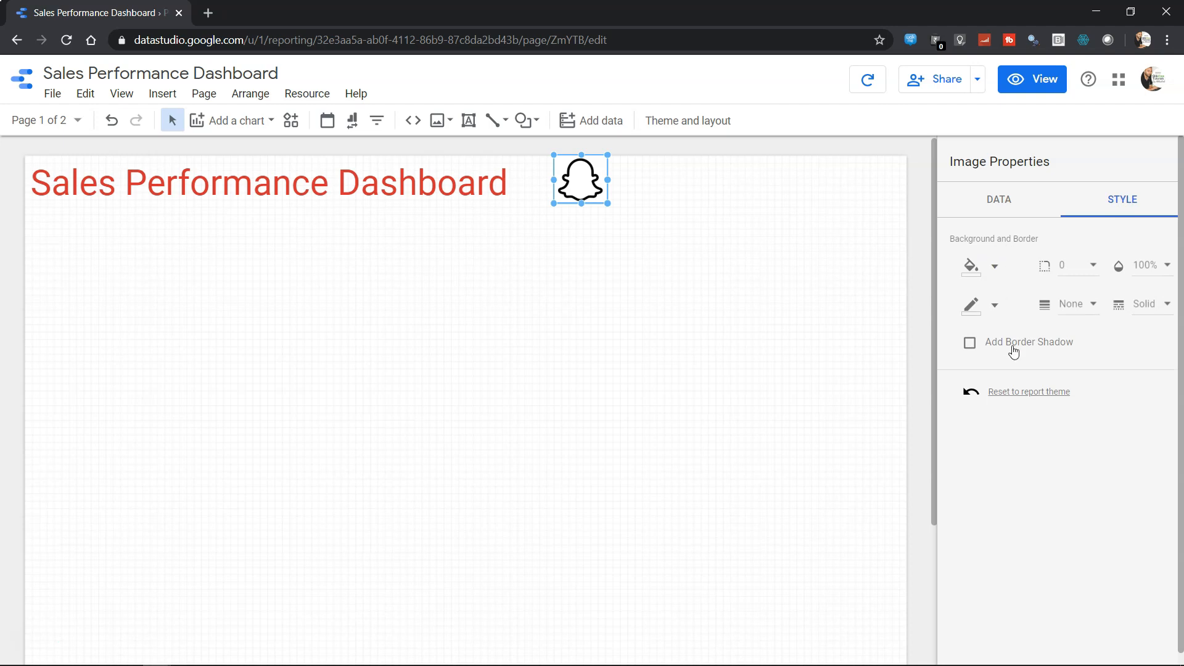
pyautogui.click(969, 341)
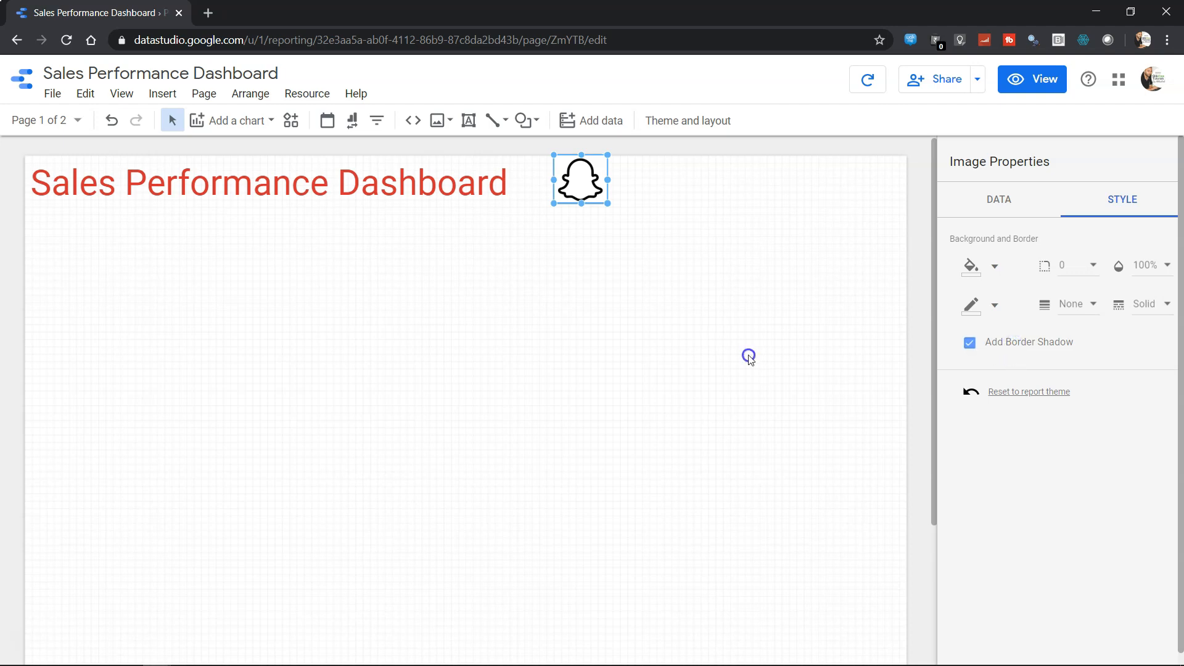
pyautogui.click(686, 119)
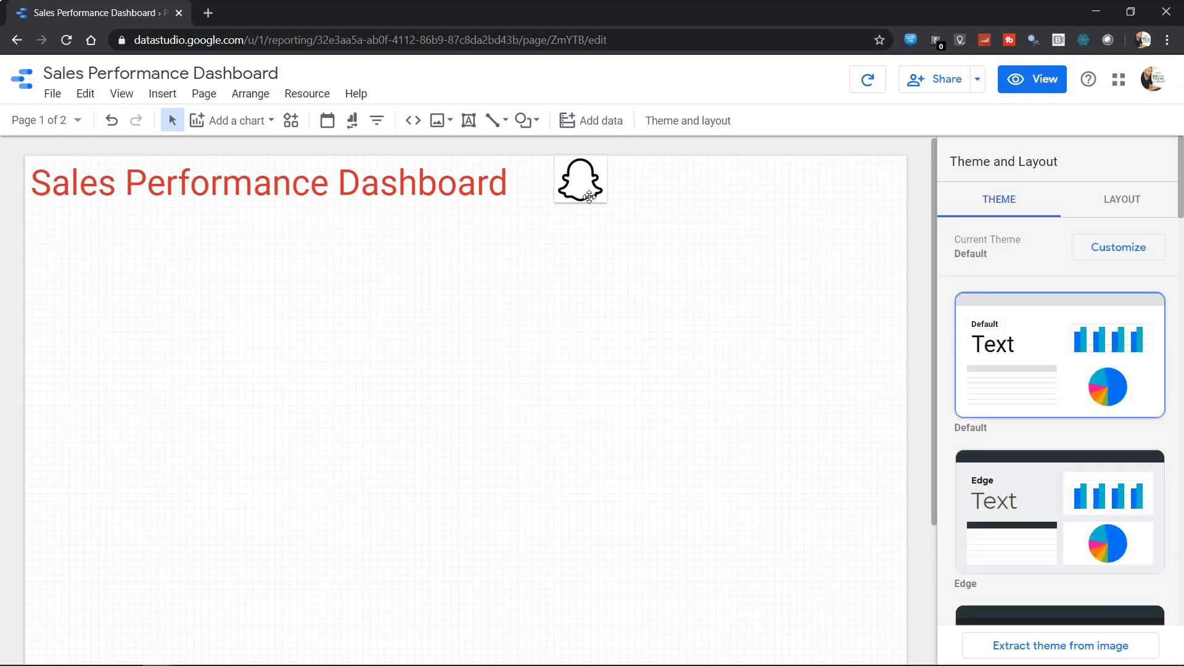
pyautogui.click(579, 180)
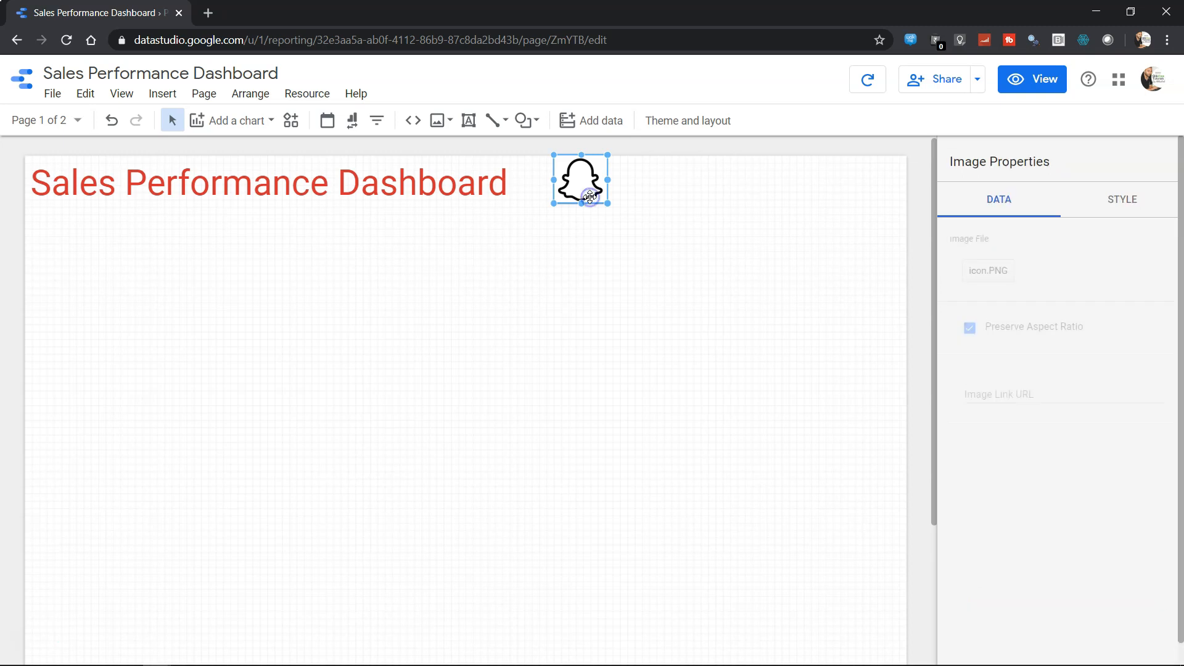
# Step: Remove the border shadow again, check the look, and reselect the Snapchat icon
pyautogui.click(1121, 200)
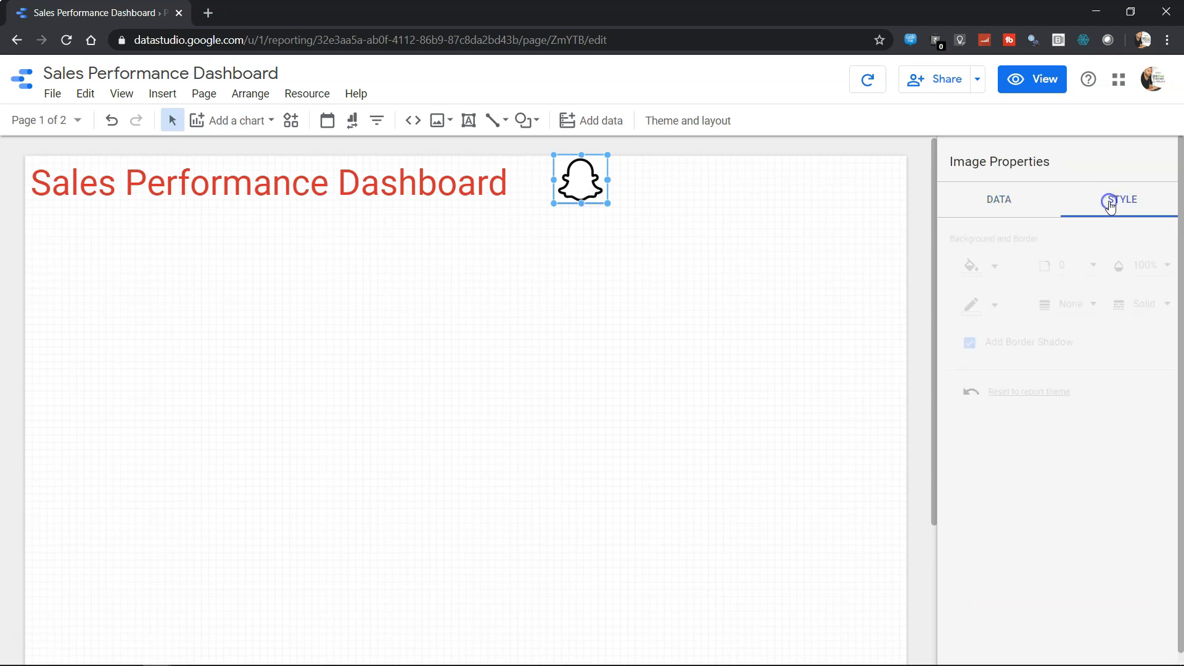
pyautogui.click(1122, 200)
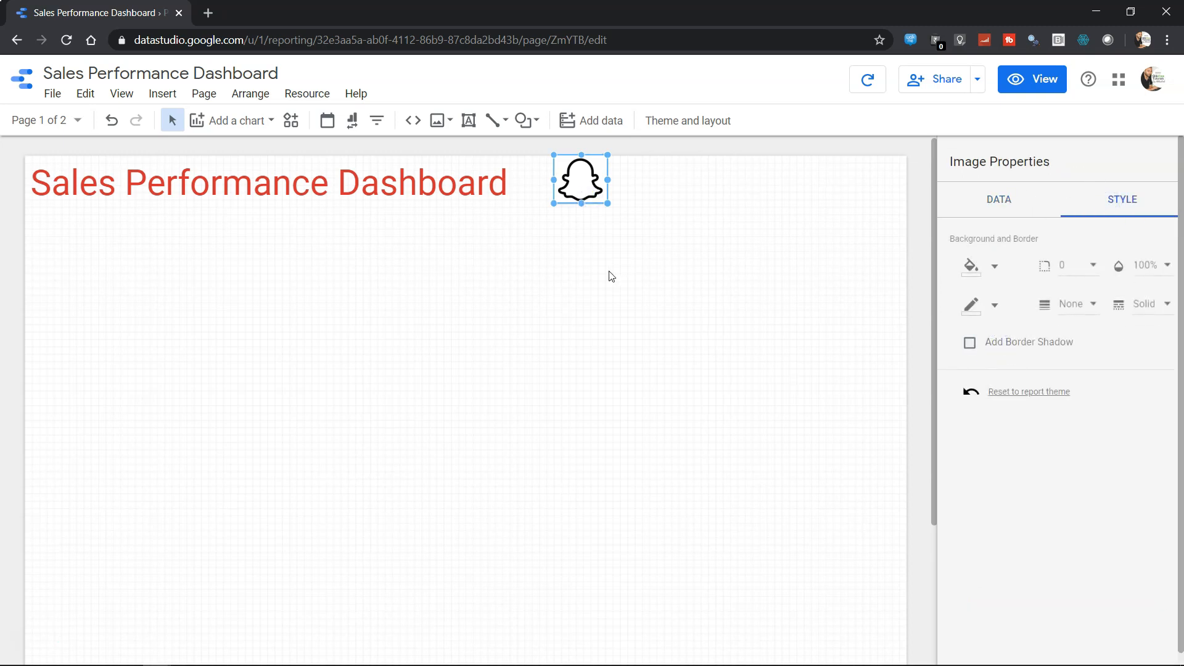
pyautogui.click(687, 119)
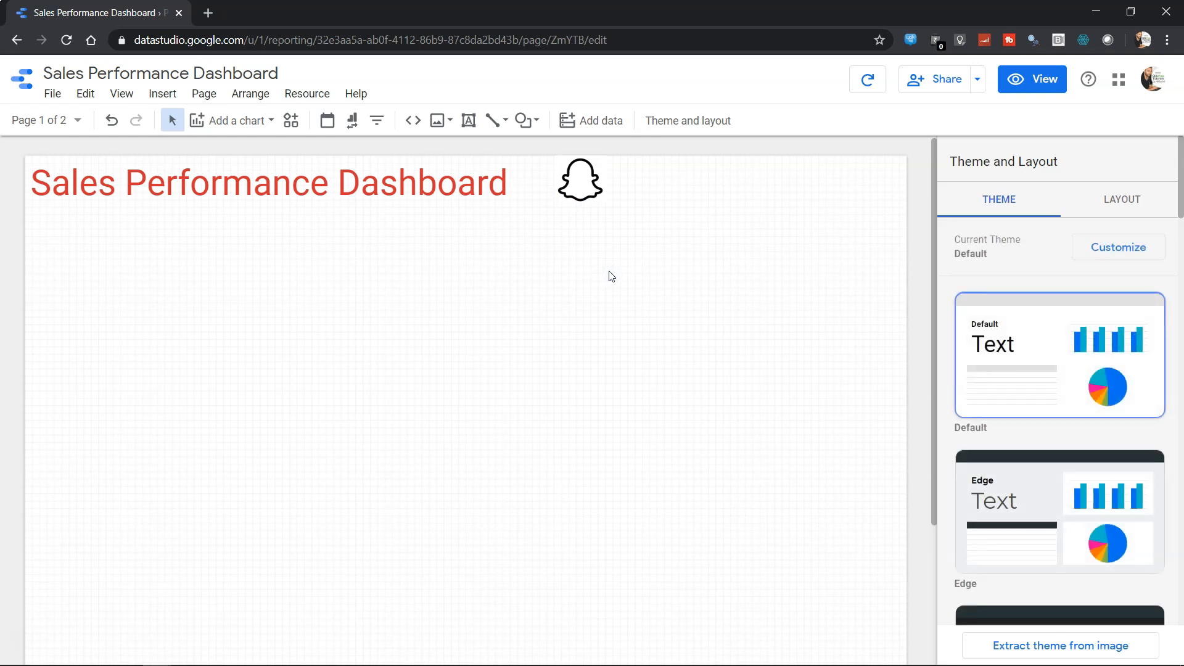
pyautogui.click(267, 182)
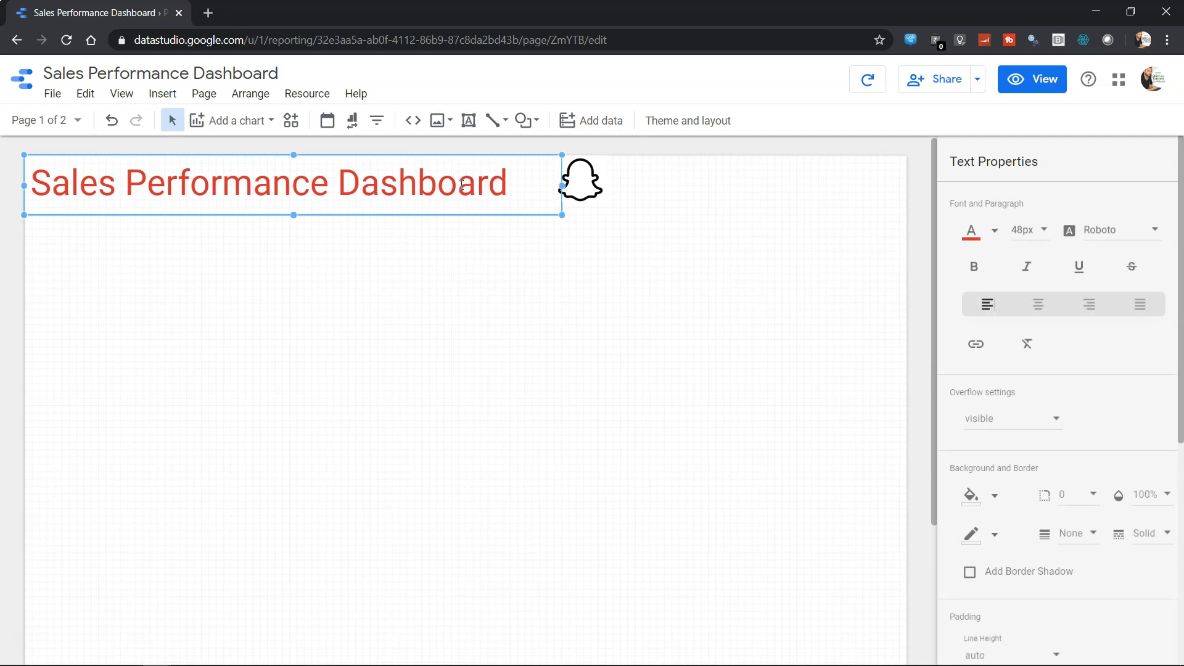
pyautogui.moveTo(651, 184)
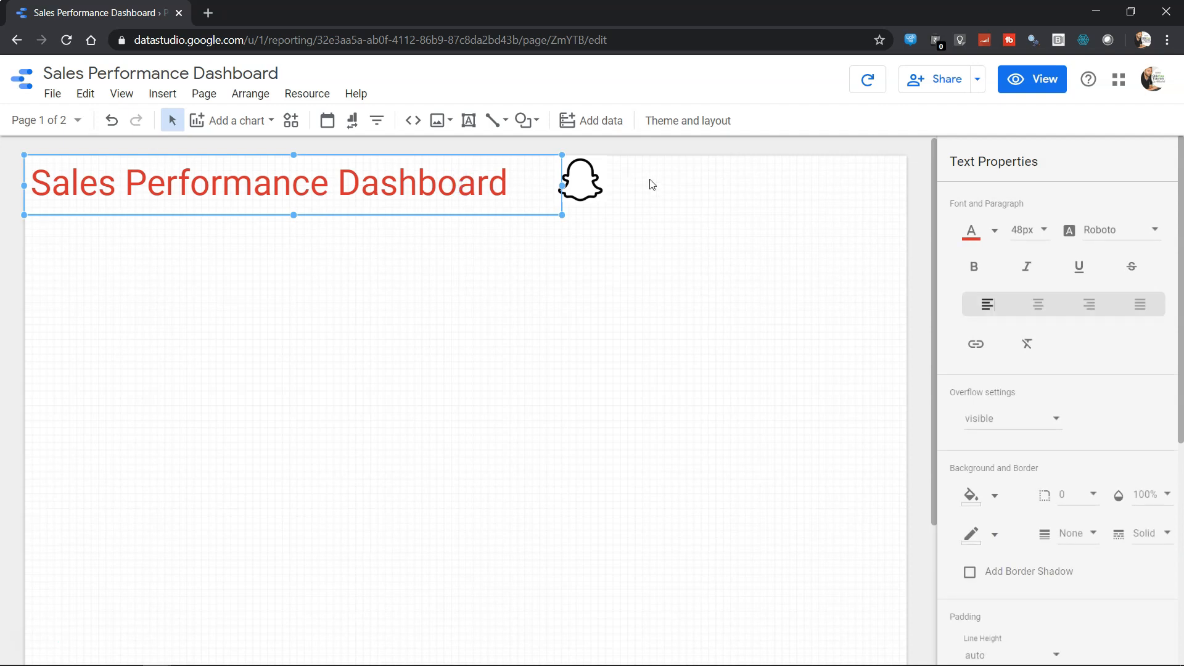
pyautogui.click(580, 180)
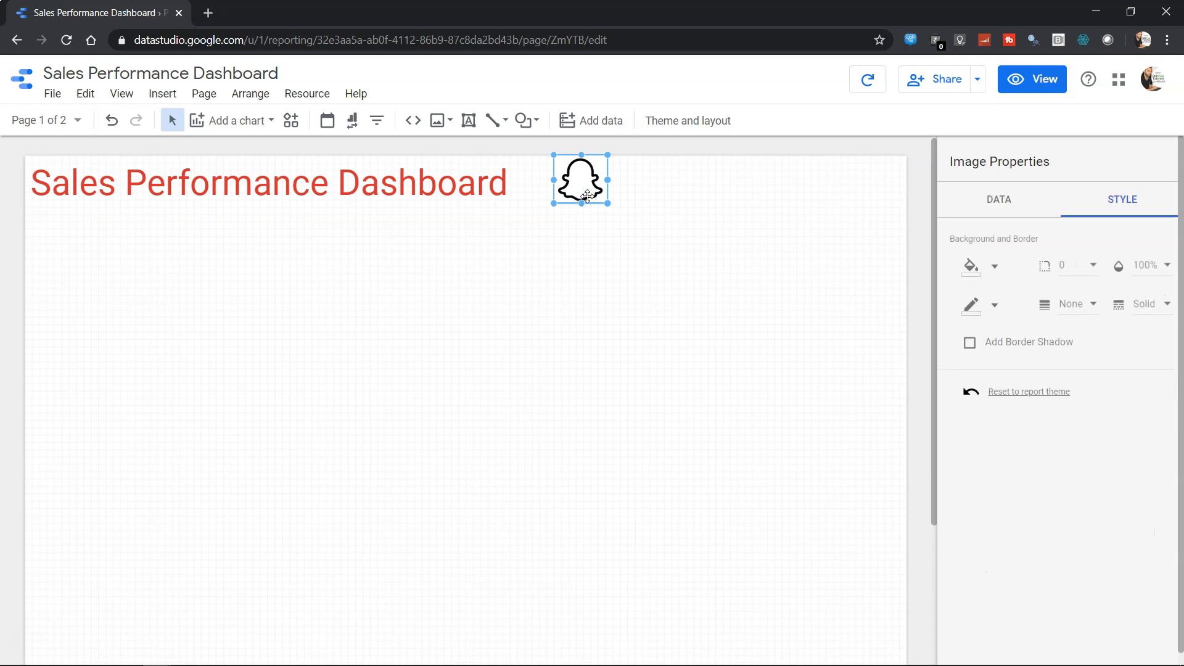